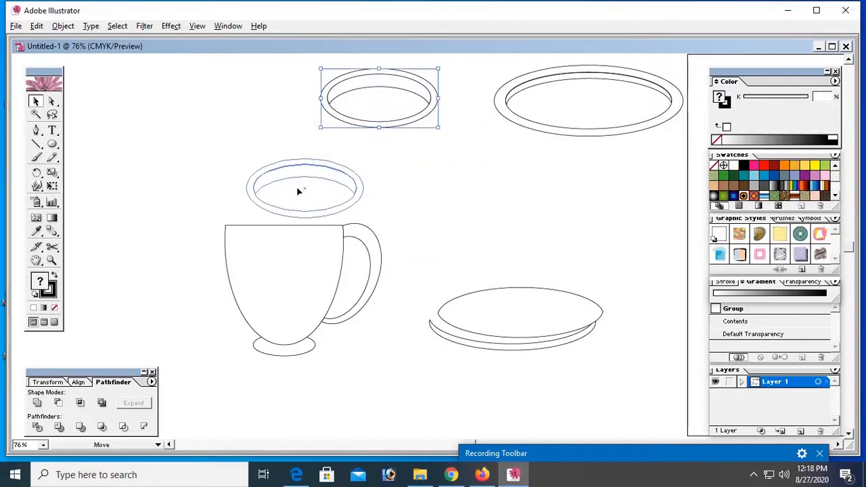
Send the cup body behind the rim via Arrange, then head to the Windows Start menu
{"action": "right_click", "coordinate": [303, 284]}
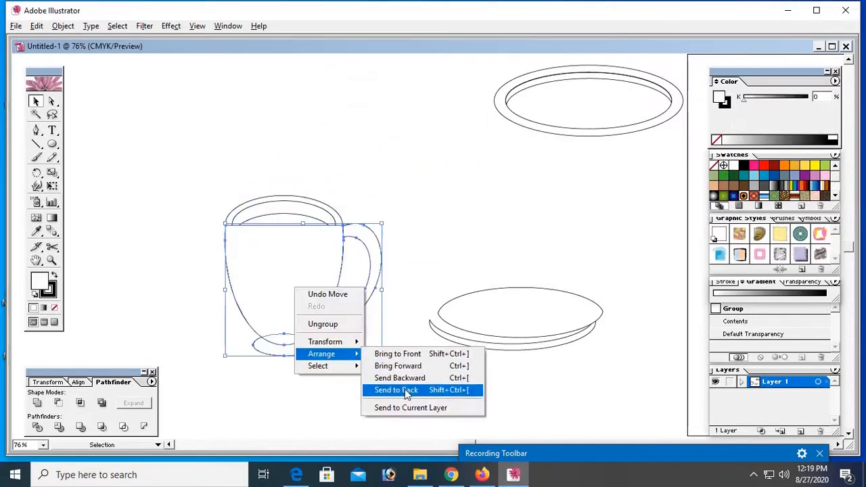
{"action": "left_click", "coordinate": [395, 390]}
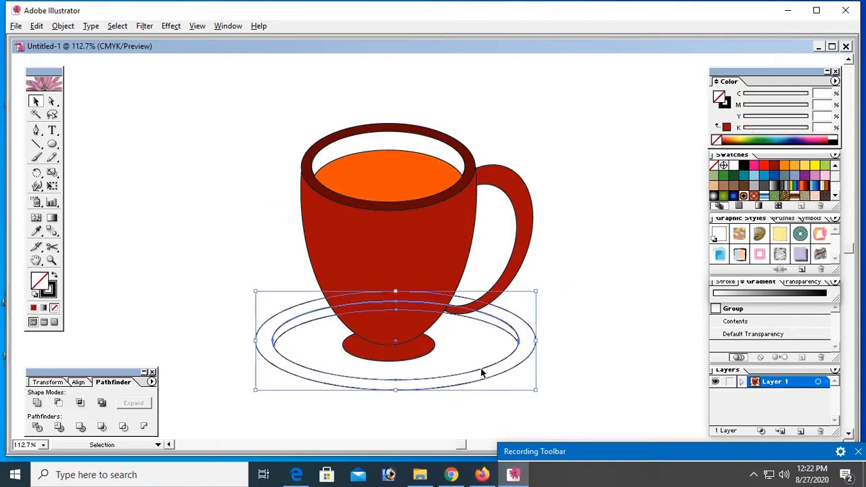
{"action": "left_click", "coordinate": [13, 475]}
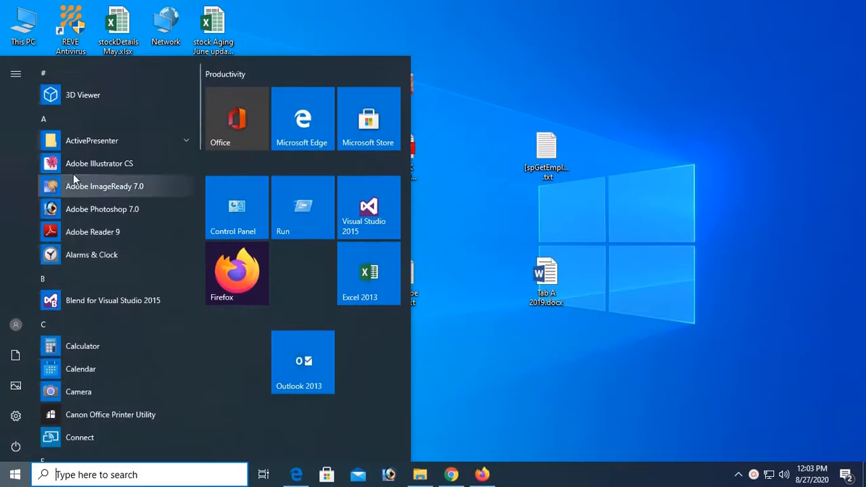
Launch Illustrator CS, dismiss the welcome screen and create a new default letter CMYK document
{"action": "left_click", "coordinate": [98, 163]}
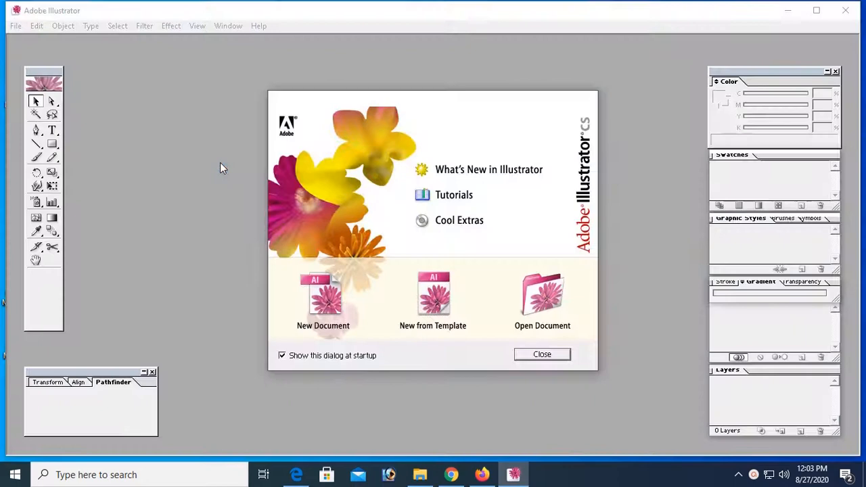
{"action": "left_click", "coordinate": [542, 354]}
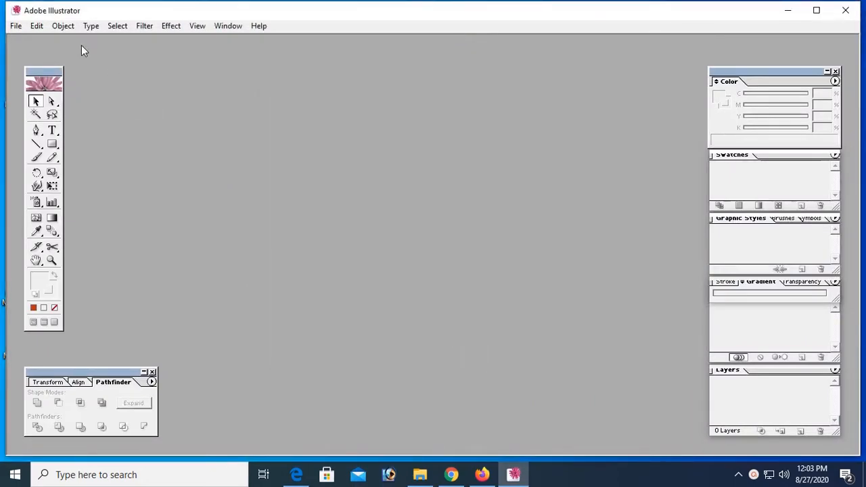
{"action": "left_click", "coordinate": [15, 25]}
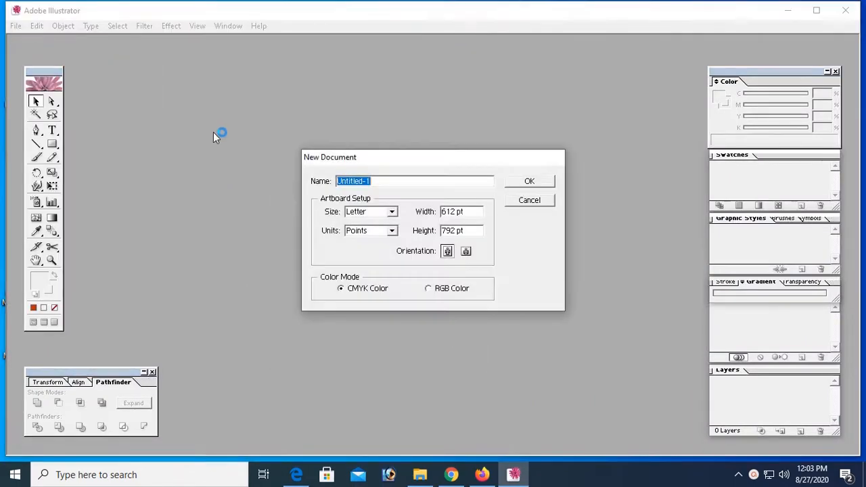
{"action": "left_click", "coordinate": [529, 181]}
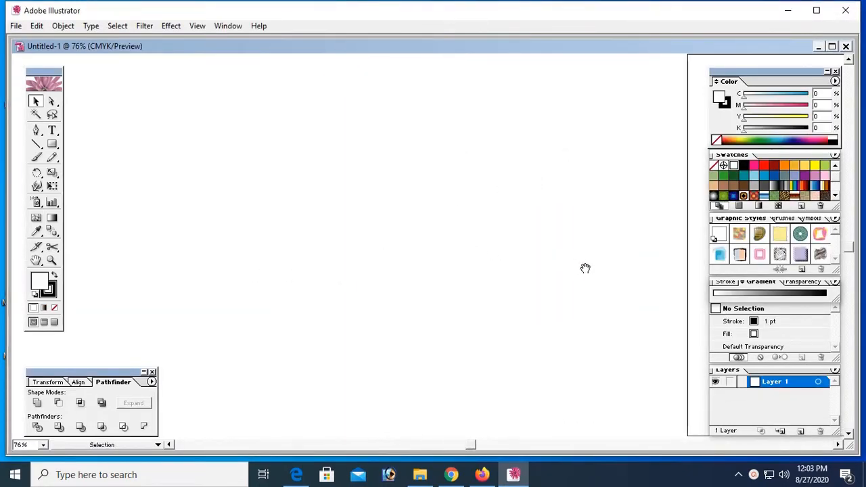
Draw a wide ellipse with the Ellipse tool and shrink a pasted copy to sit inside it
{"action": "left_click", "coordinate": [36, 144]}
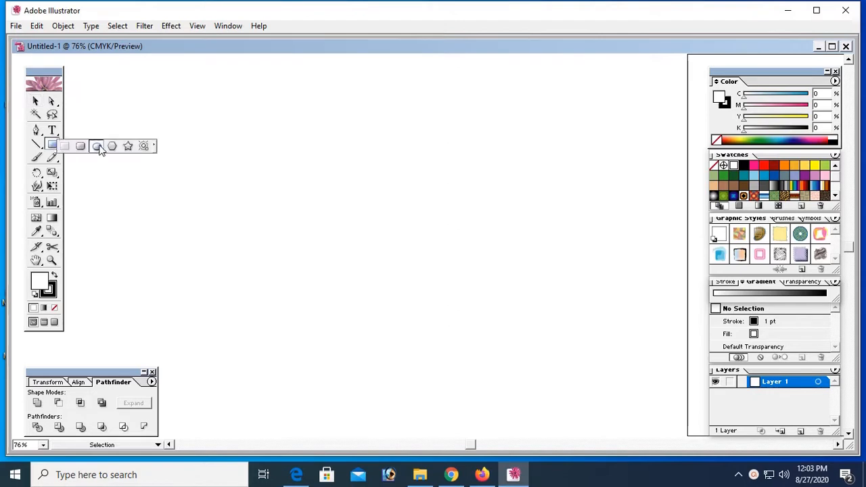
{"action": "left_click", "coordinate": [112, 145]}
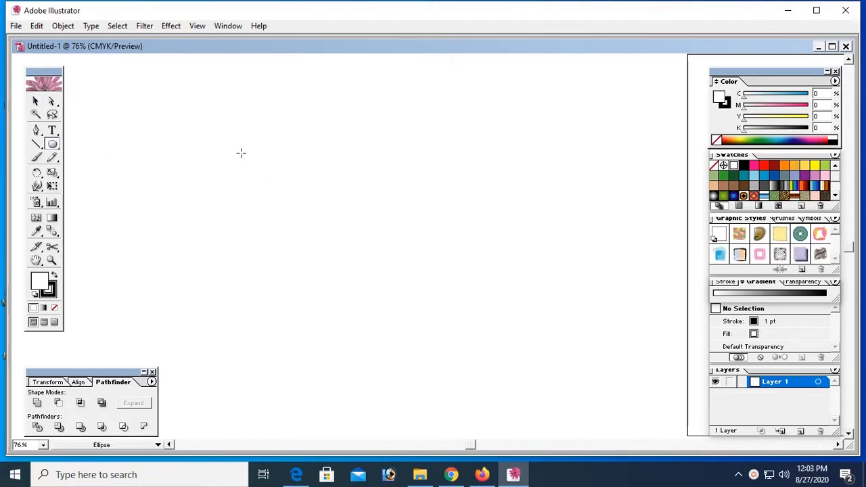
{"action": "left_click_drag", "start_coordinate": [241, 153], "coordinate": [435, 231]}
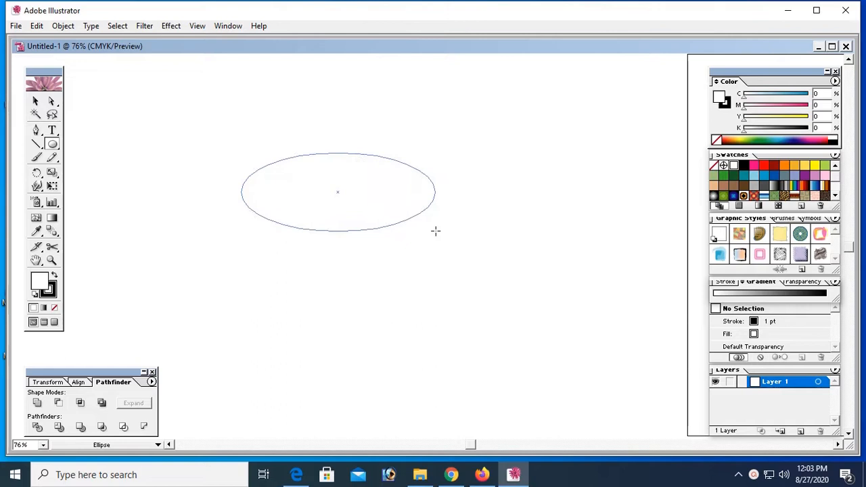
{"action": "left_click", "coordinate": [338, 191]}
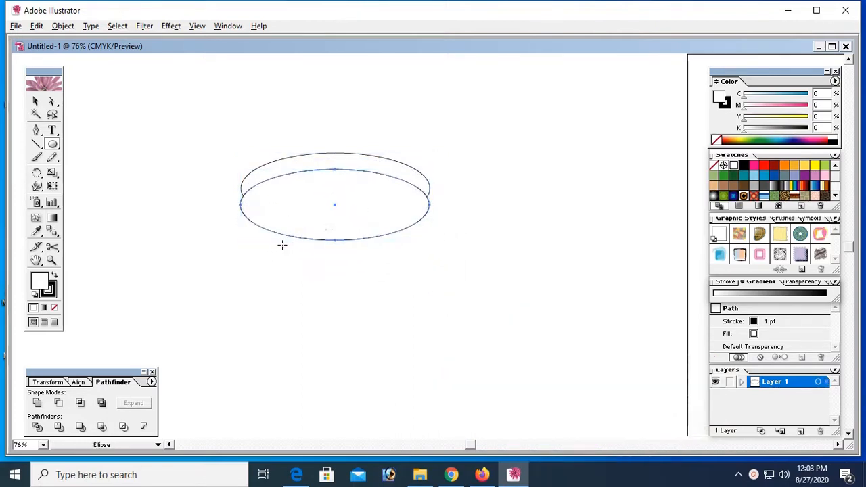
{"action": "left_click", "coordinate": [36, 100]}
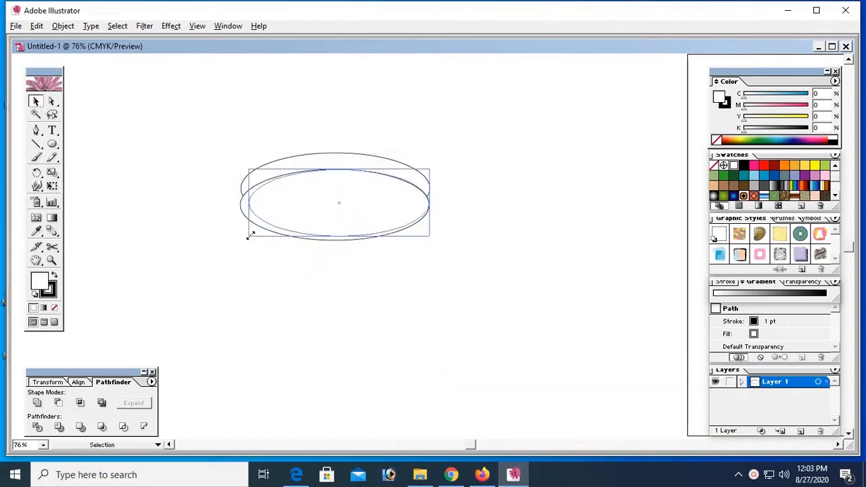
{"action": "left_click_drag", "start_coordinate": [338, 217], "coordinate": [338, 190]}
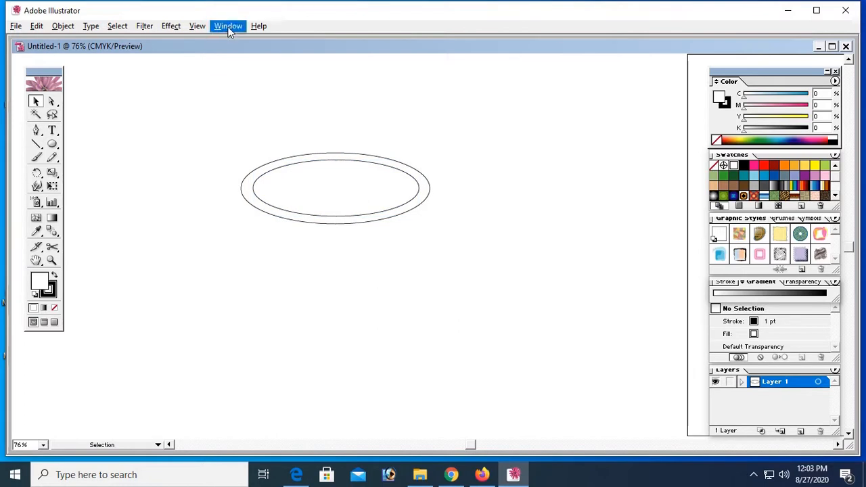
Select both rim ellipses and centre them on each other with the Align palette
{"action": "left_click", "coordinate": [228, 26]}
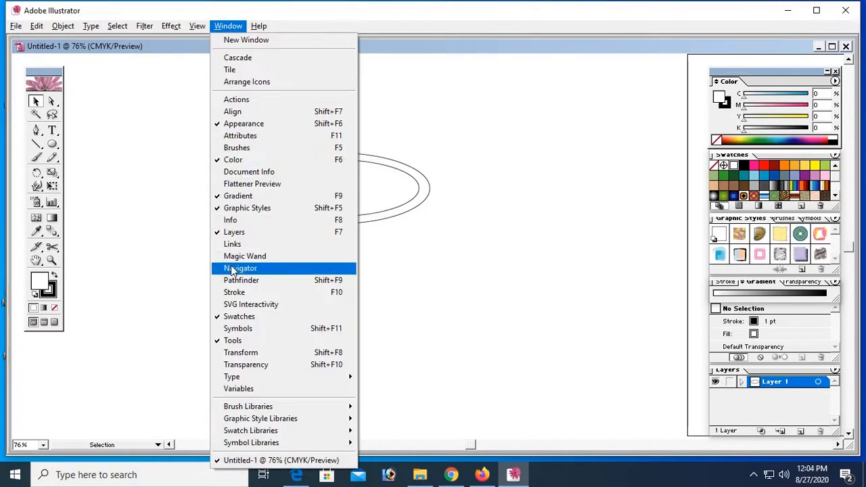
{"action": "left_click", "coordinate": [241, 280]}
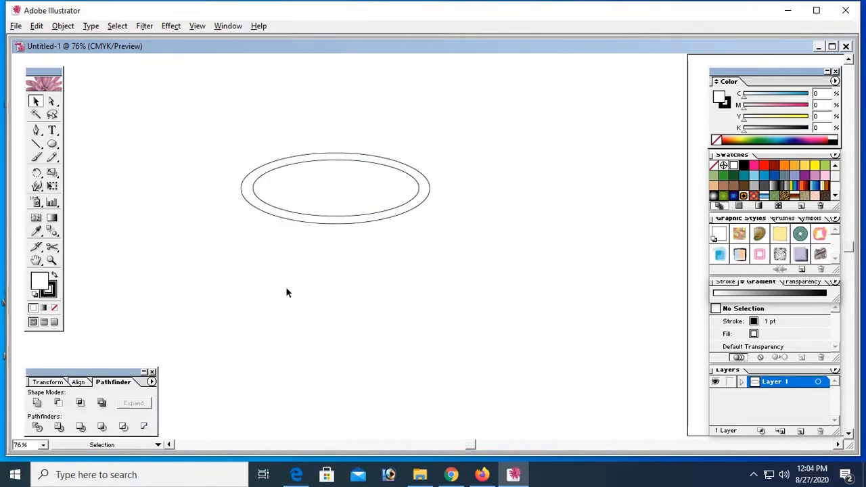
{"action": "left_click", "coordinate": [335, 187]}
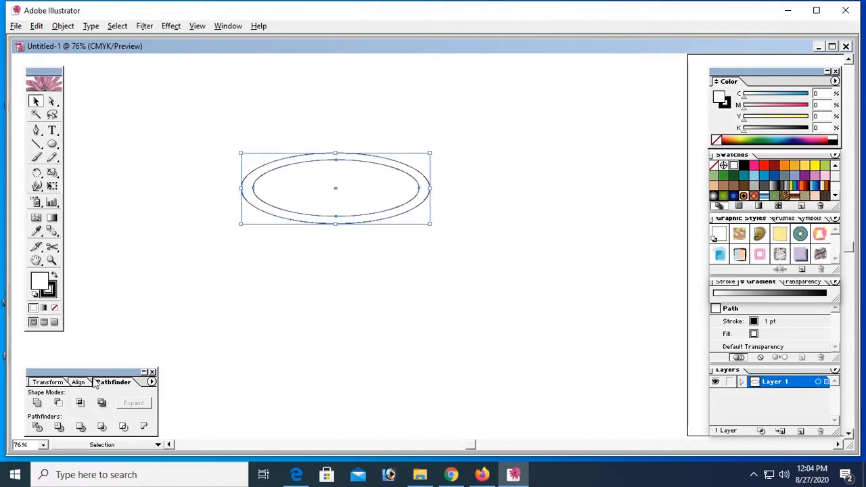
{"action": "left_click", "coordinate": [77, 382]}
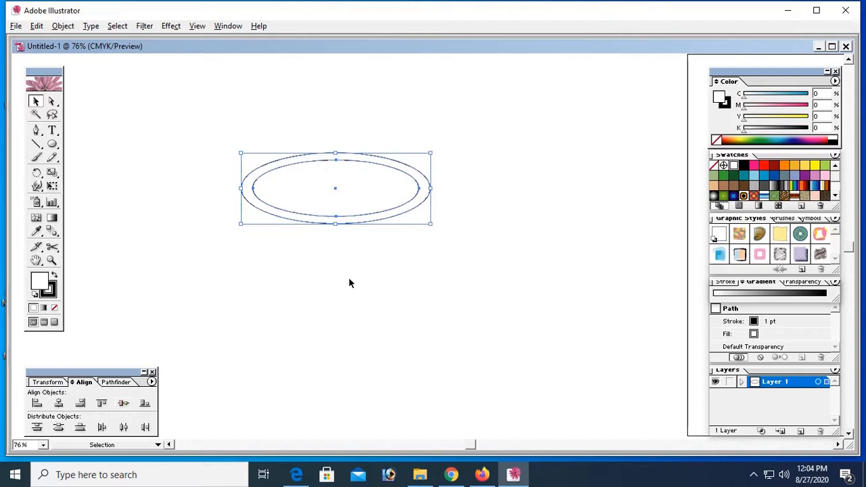
{"action": "left_click", "coordinate": [360, 238]}
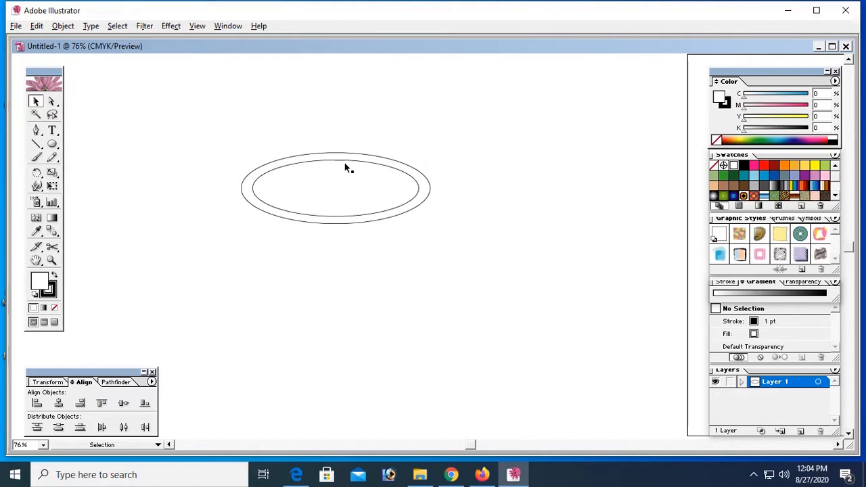
{"action": "left_click", "coordinate": [335, 162]}
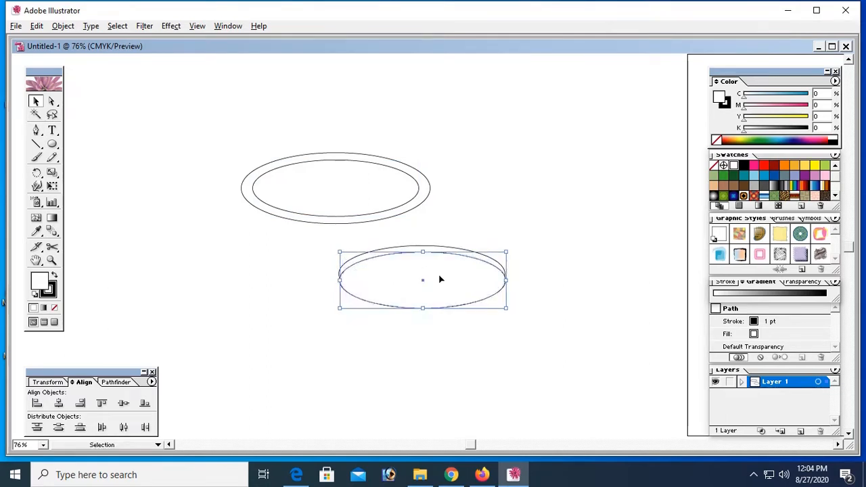
Divide the two overlapping lower ellipses with Pathfinder, ungroup and pull the saucer pieces apart
{"action": "left_click", "coordinate": [462, 328]}
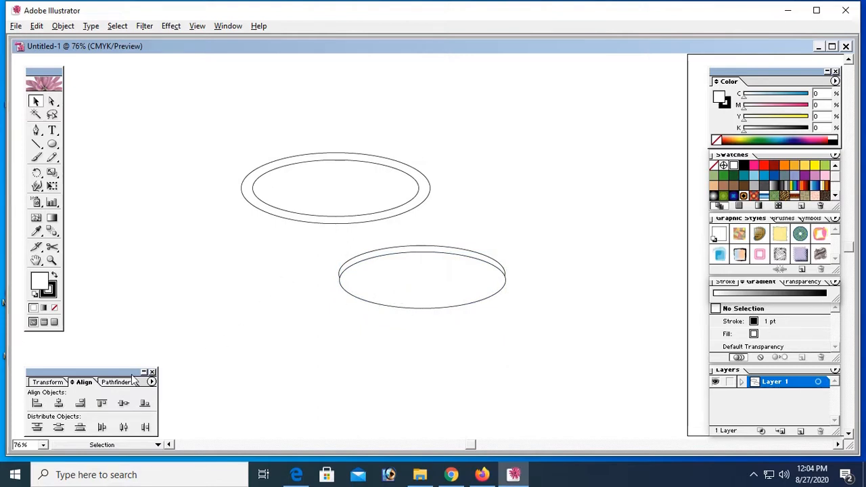
{"action": "left_click", "coordinate": [422, 276]}
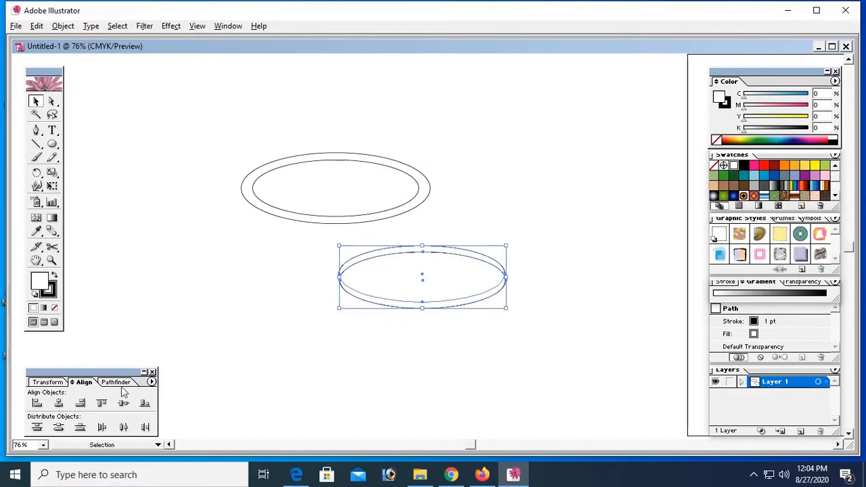
{"action": "left_click", "coordinate": [115, 382]}
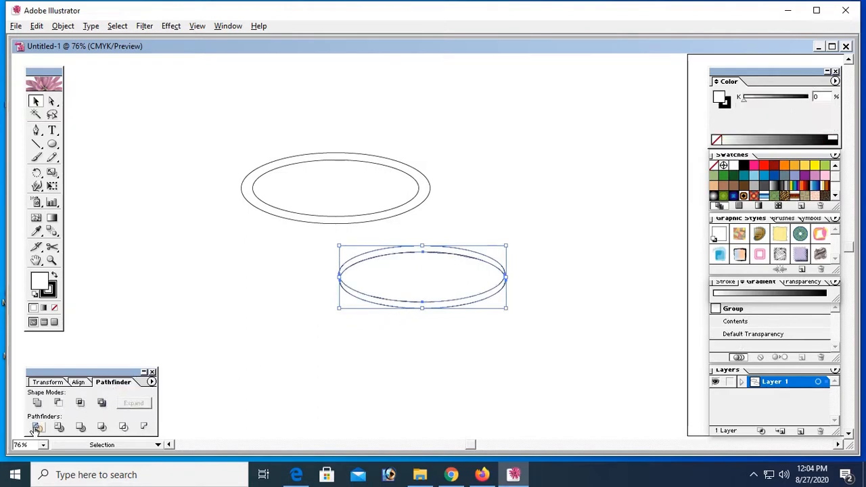
{"action": "left_click", "coordinate": [36, 427]}
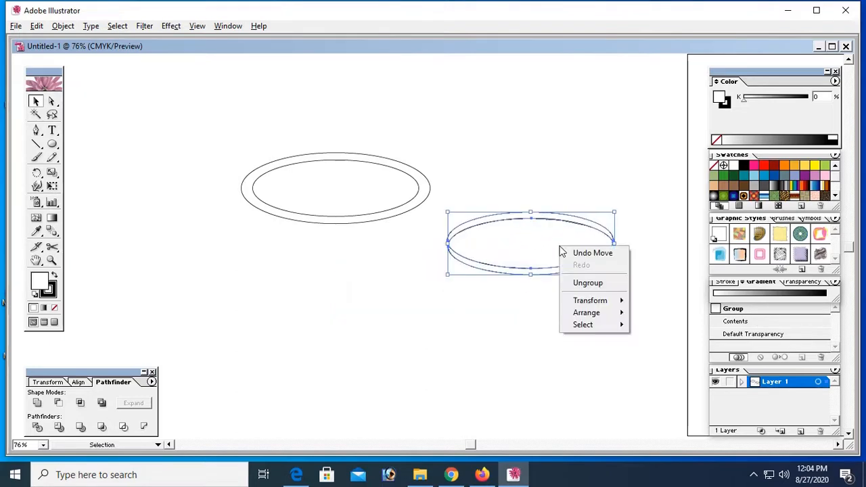
{"action": "left_click", "coordinate": [534, 254]}
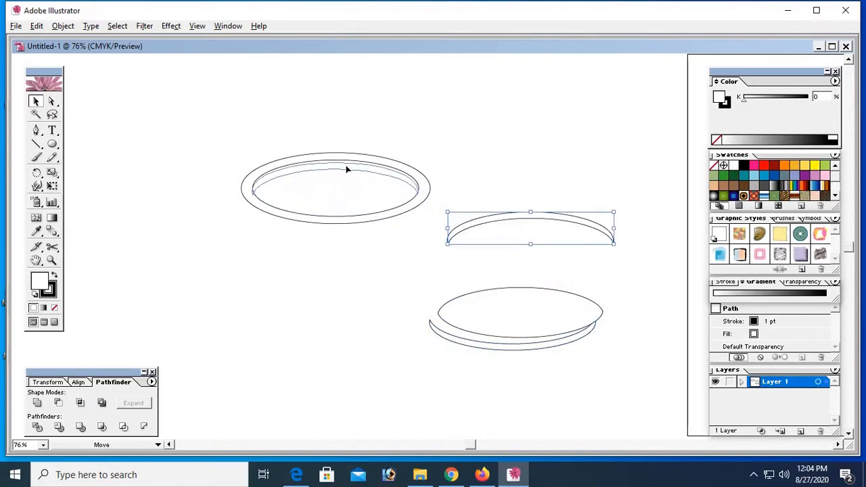
{"action": "left_click_drag", "start_coordinate": [531, 227], "coordinate": [337, 177]}
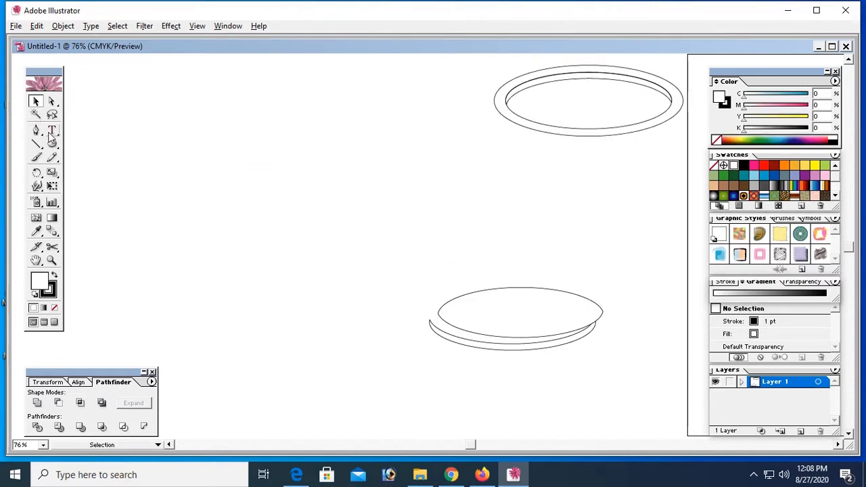
{"action": "mouse_move", "coordinate": [162, 230]}
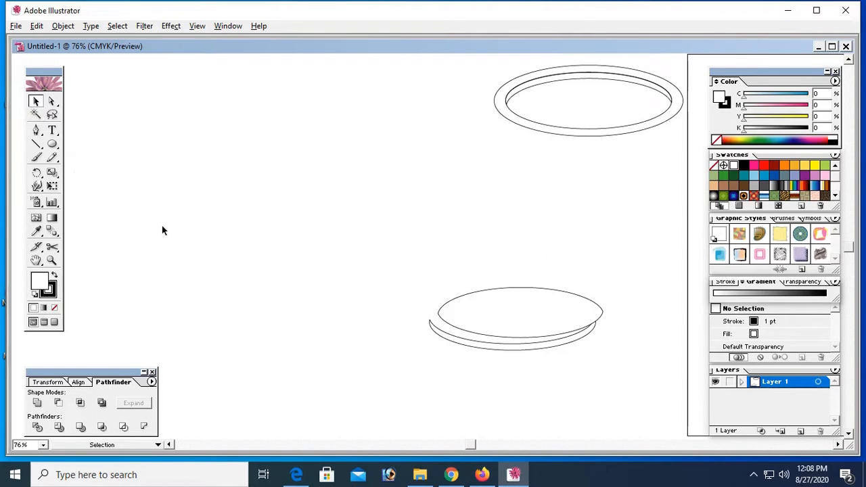
{"action": "mouse_move", "coordinate": [52, 144]}
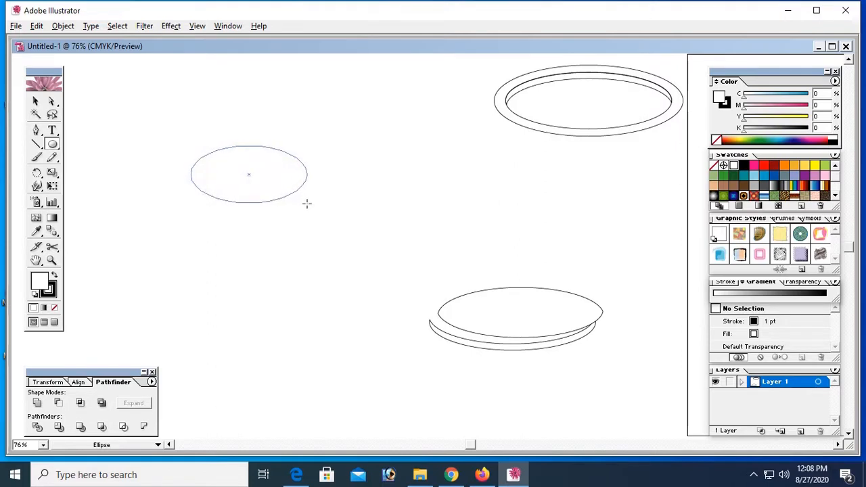
Draw an ellipse, make a smaller inner copy and combine the two into a ring
{"action": "left_click", "coordinate": [248, 175]}
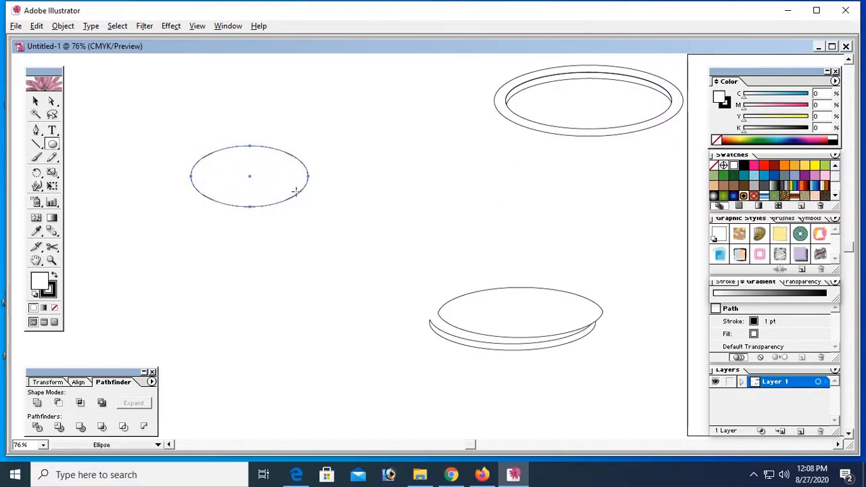
{"action": "left_click", "coordinate": [35, 101]}
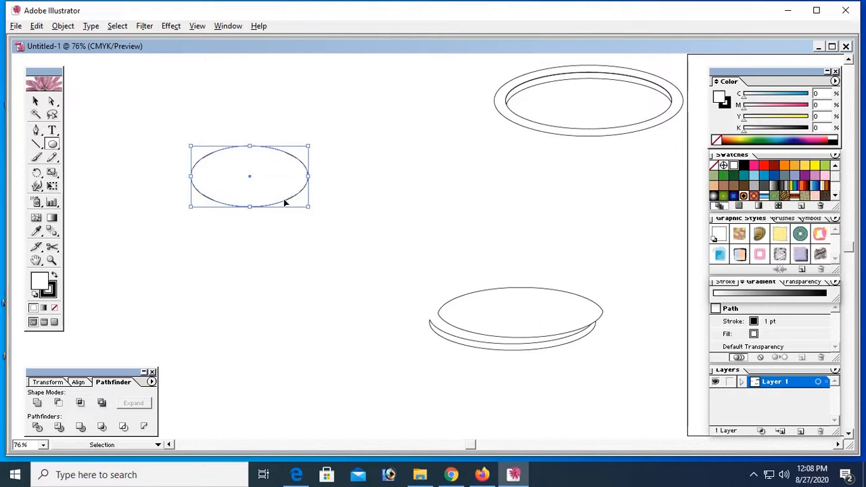
{"action": "left_click_drag", "start_coordinate": [249, 175], "coordinate": [261, 181]}
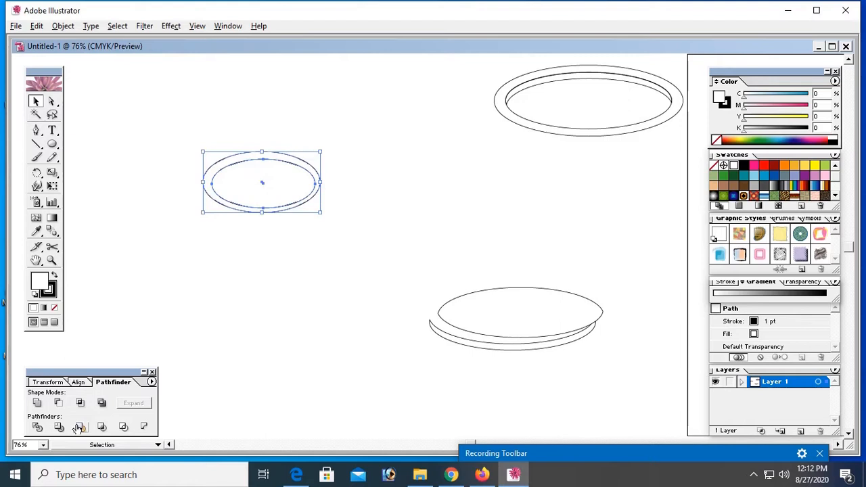
{"action": "left_click", "coordinate": [84, 381]}
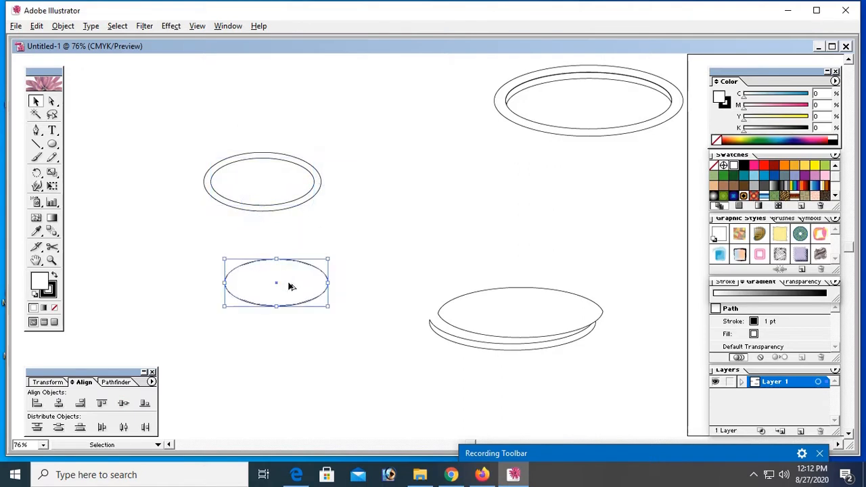
Place an offset copy over the lower ellipse and centre the pair horizontally and vertically
{"action": "left_click_drag", "start_coordinate": [289, 285], "coordinate": [238, 292]}
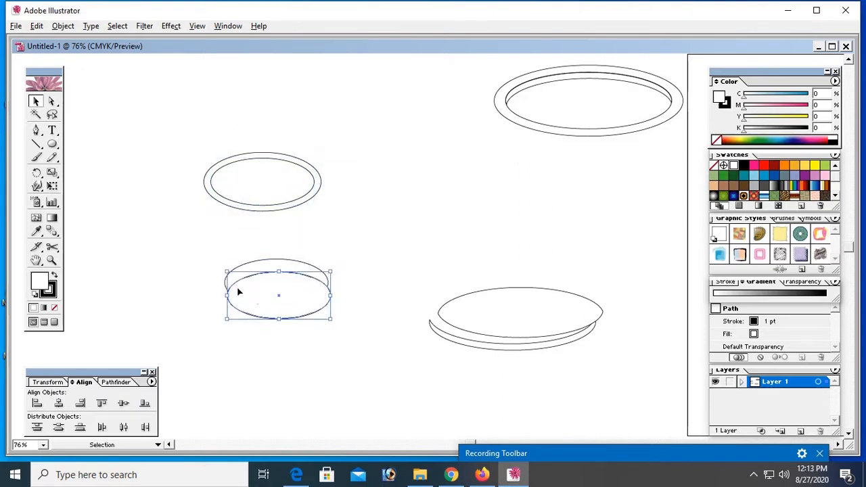
{"action": "left_click", "coordinate": [58, 403]}
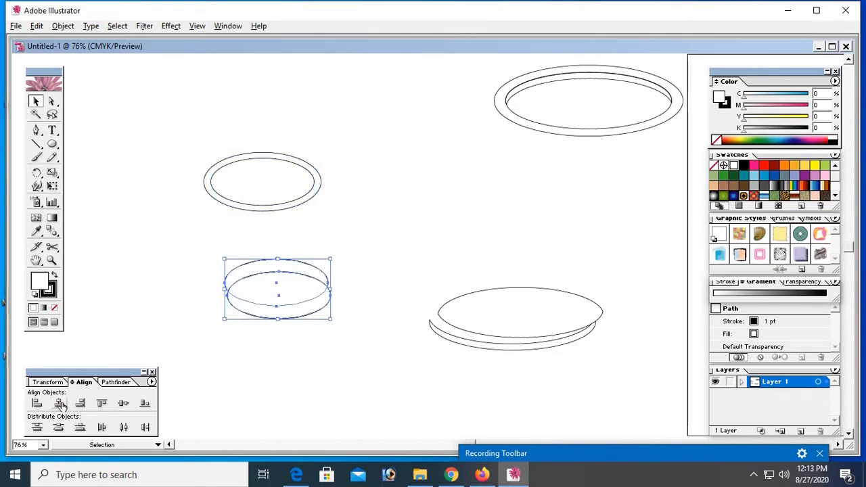
{"action": "mouse_move", "coordinate": [58, 403]}
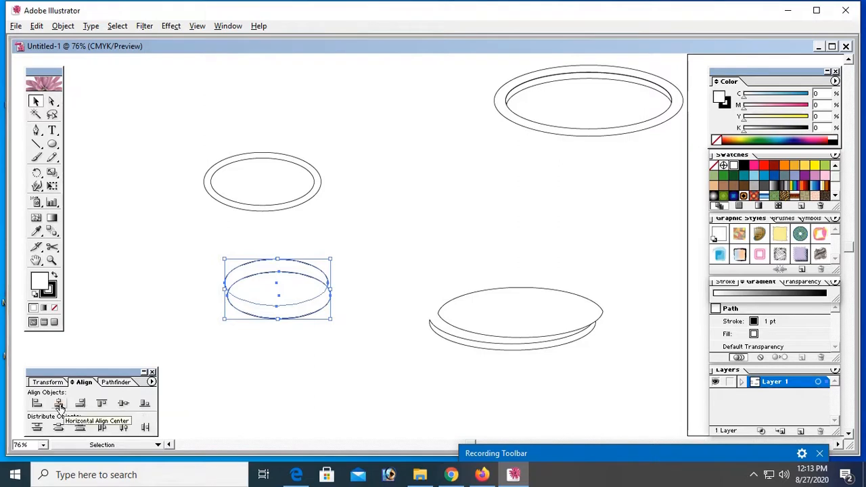
{"action": "left_click", "coordinate": [237, 387]}
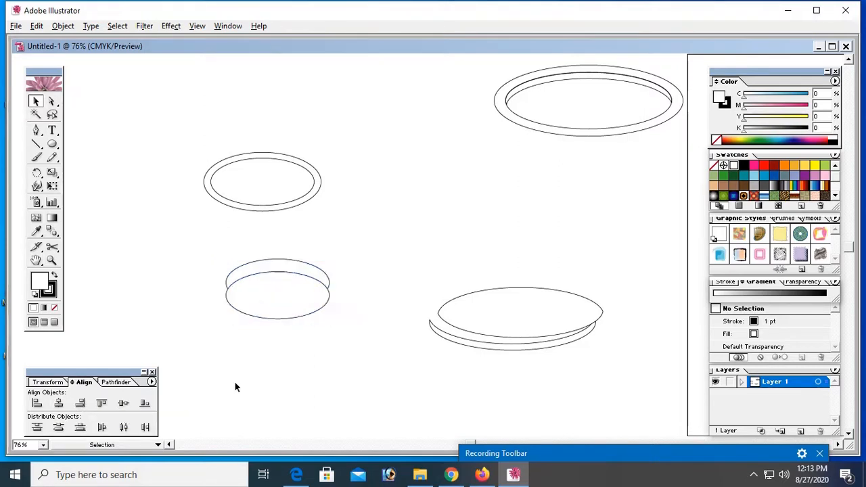
{"action": "left_click", "coordinate": [277, 287]}
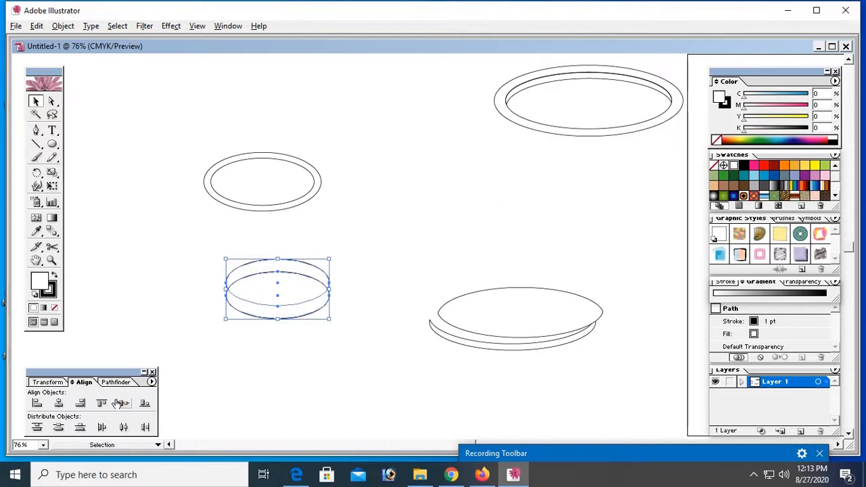
{"action": "left_click", "coordinate": [115, 382]}
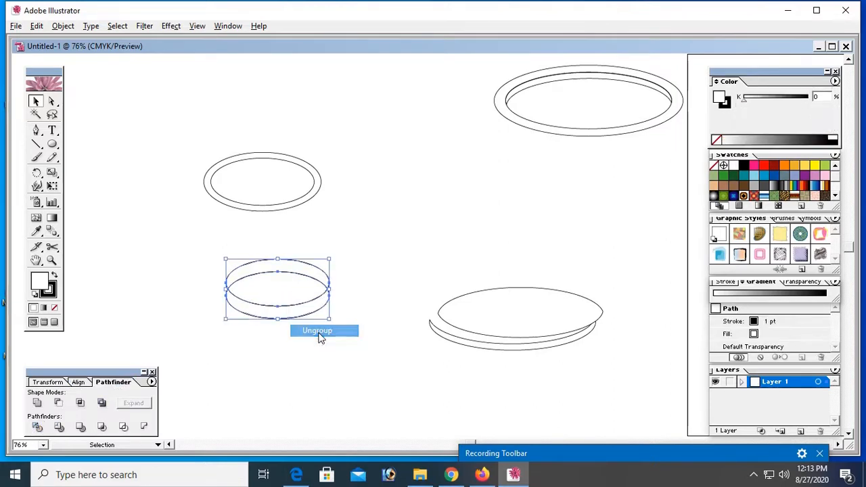
Ungroup the divided pieces, fit the crescent inside the ring and move the rim near the page top
{"action": "left_click", "coordinate": [317, 330]}
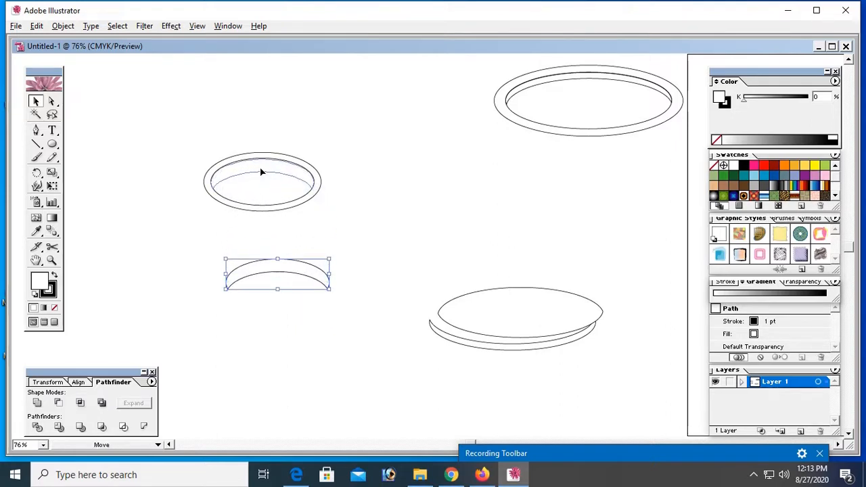
{"action": "left_click_drag", "start_coordinate": [277, 274], "coordinate": [262, 175]}
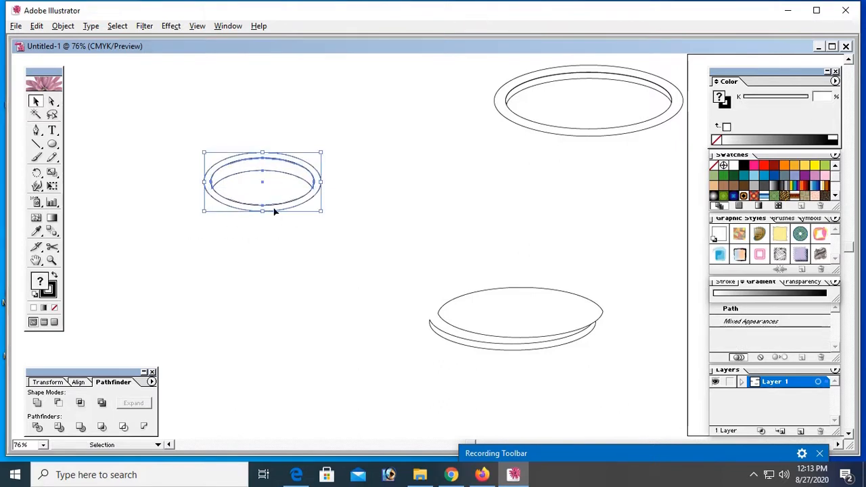
{"action": "left_click_drag", "start_coordinate": [262, 182], "coordinate": [379, 98]}
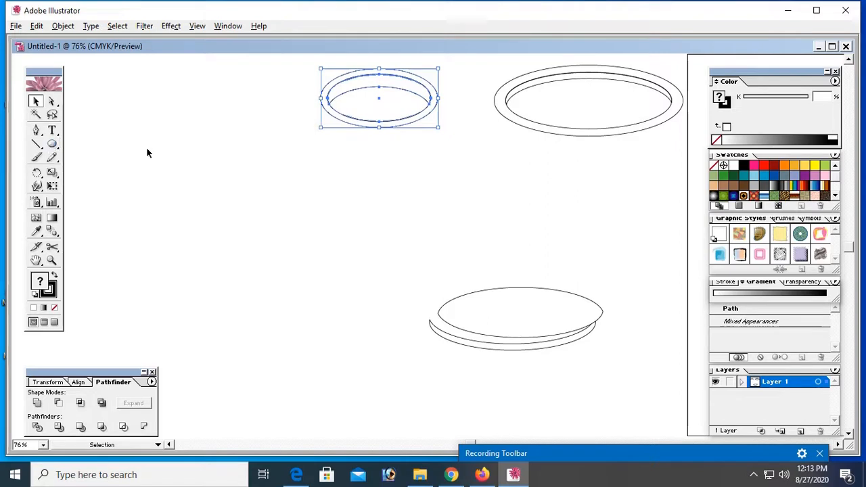
{"action": "left_click", "coordinate": [52, 144]}
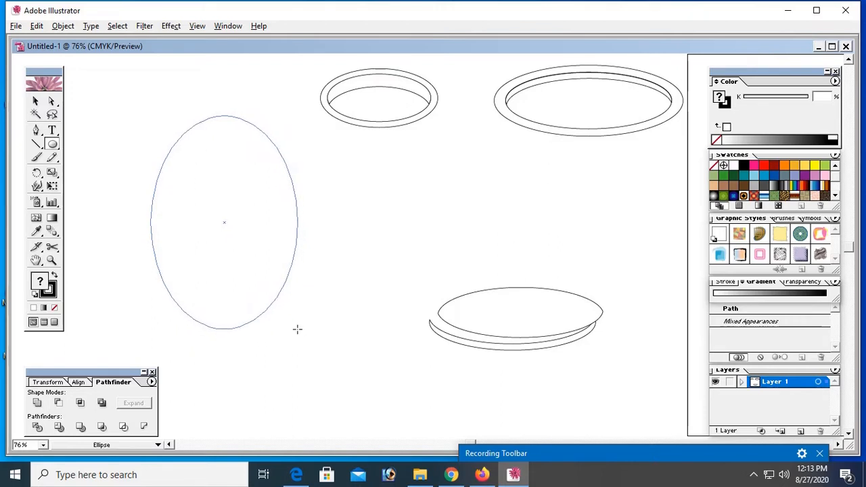
Draw a tall ellipse and narrow it to match a copy of the rim's width
{"action": "left_click", "coordinate": [226, 230]}
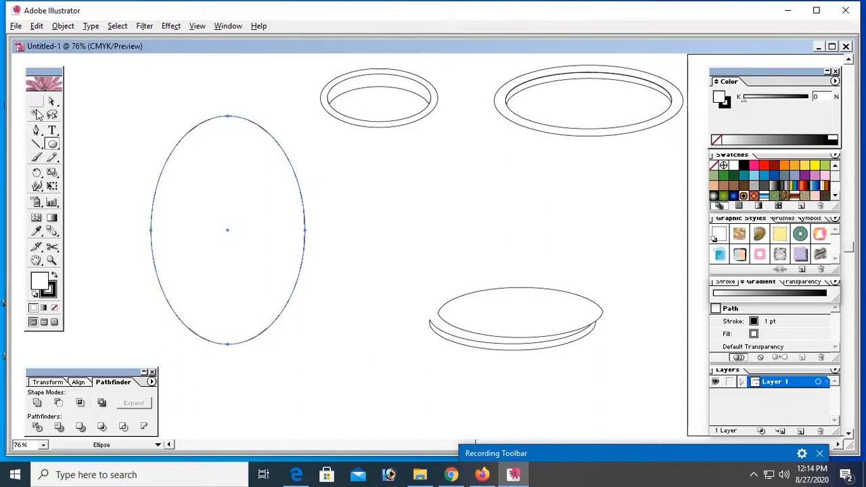
{"action": "left_click", "coordinate": [378, 98]}
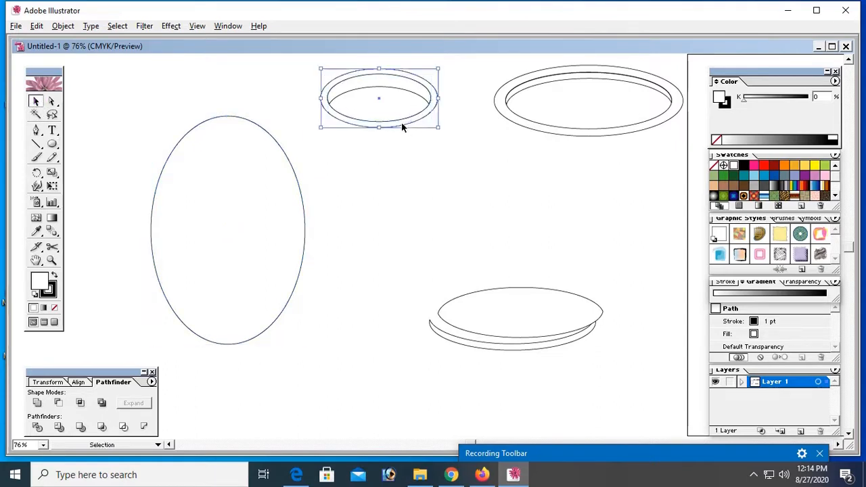
{"action": "left_click_drag", "start_coordinate": [379, 98], "coordinate": [426, 247]}
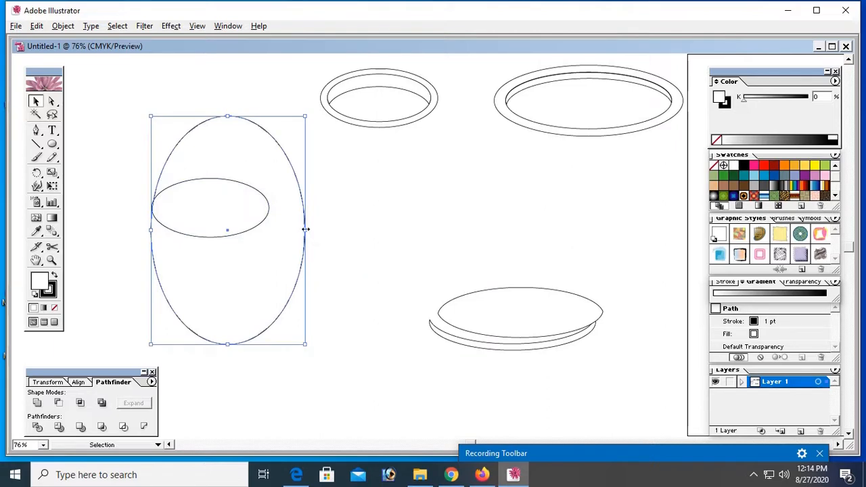
{"action": "left_click_drag", "start_coordinate": [305, 229], "coordinate": [272, 232]}
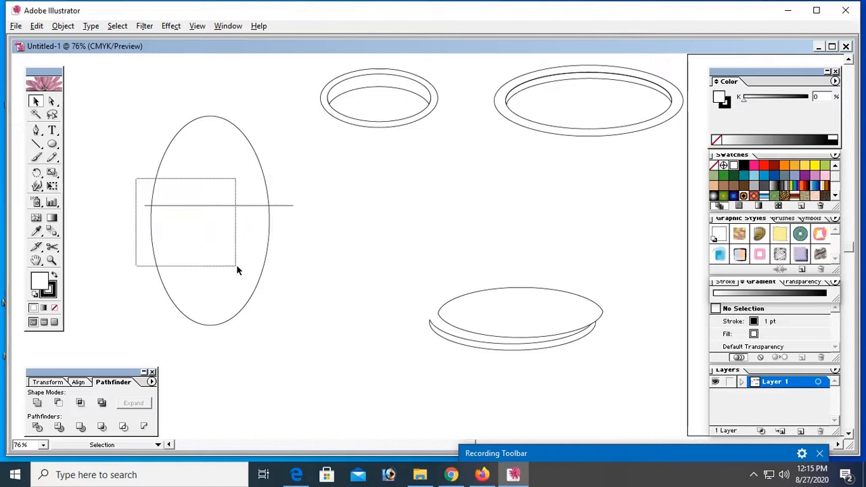
Divide the tall ellipse along the line and ungroup the halves for the cup bowl
{"action": "left_click", "coordinate": [210, 220]}
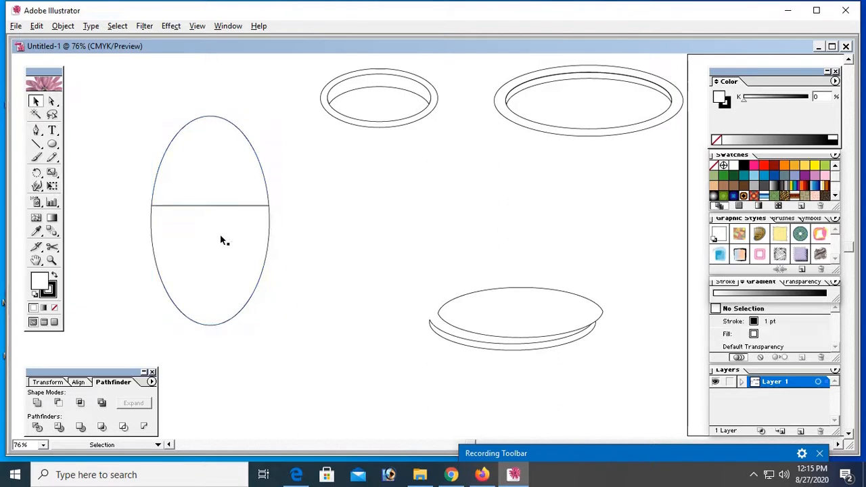
{"action": "right_click", "coordinate": [223, 240]}
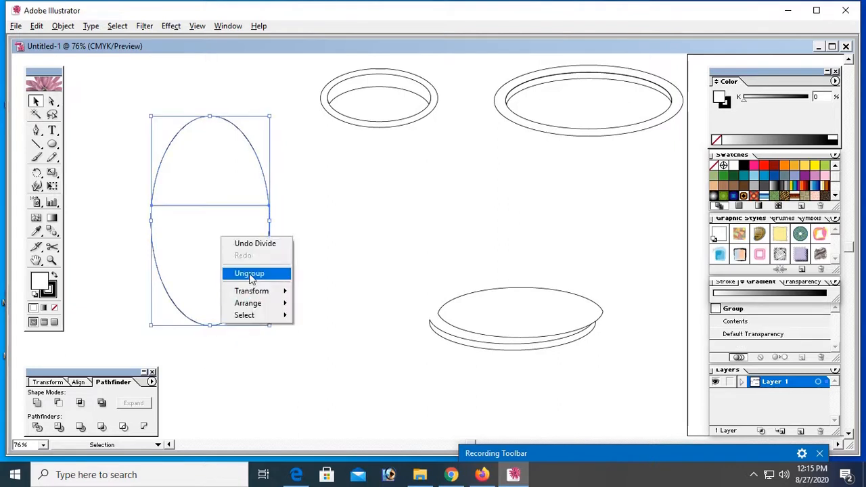
{"action": "left_click", "coordinate": [249, 274]}
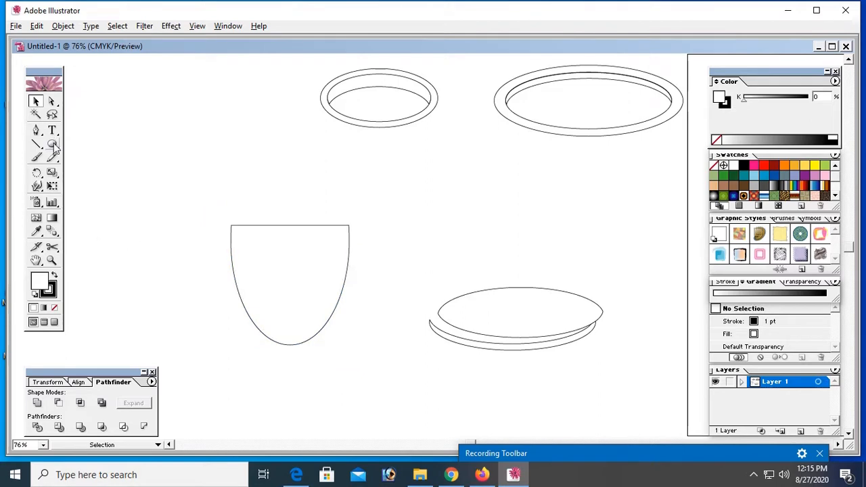
{"action": "left_click_drag", "start_coordinate": [249, 351], "coordinate": [319, 365]}
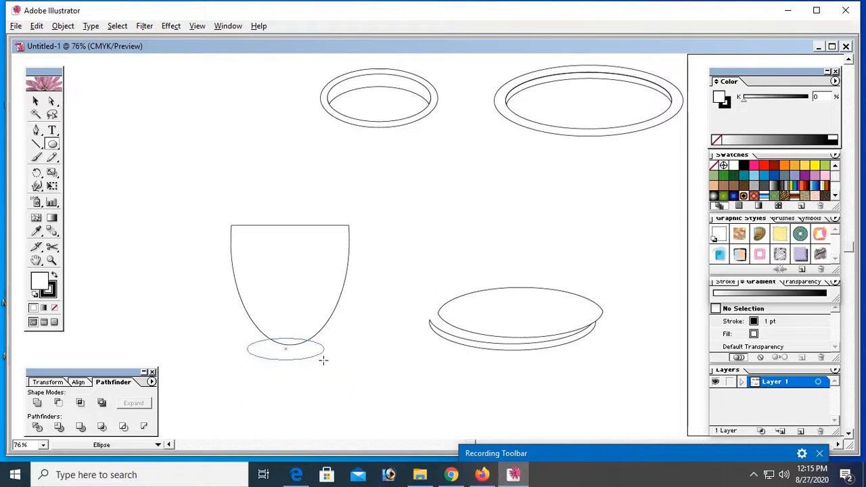
{"action": "left_click", "coordinate": [277, 349]}
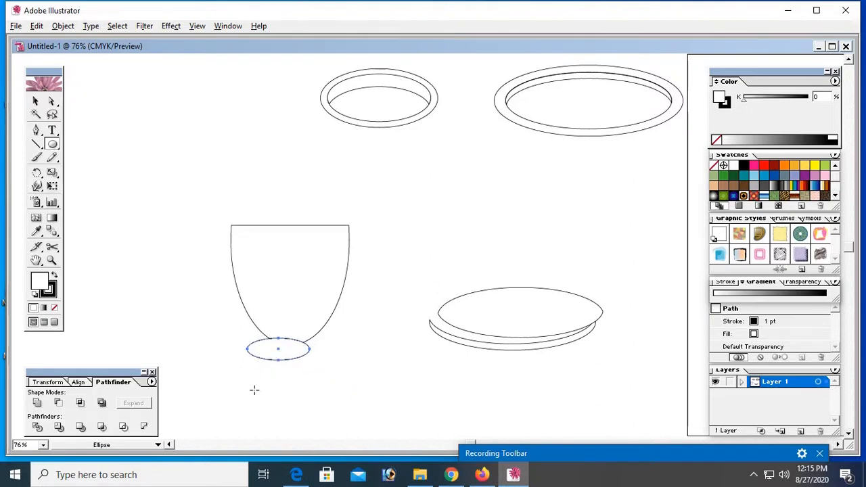
{"action": "left_click", "coordinate": [36, 101]}
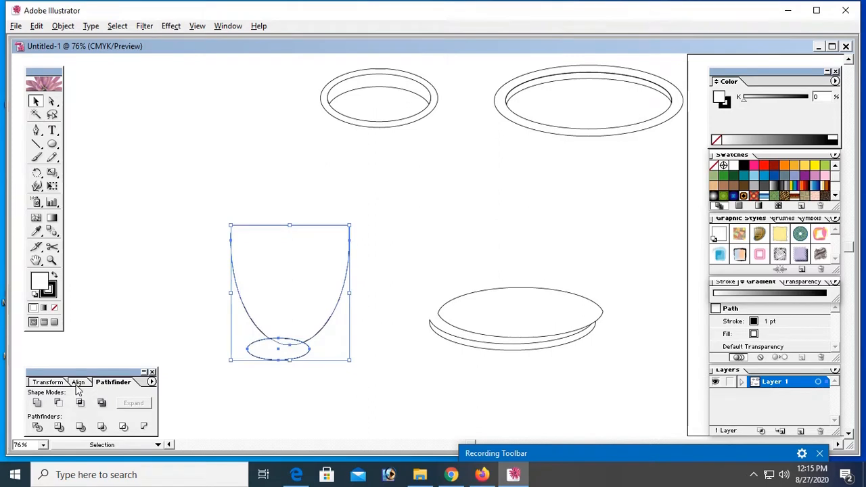
{"action": "left_click", "coordinate": [83, 383]}
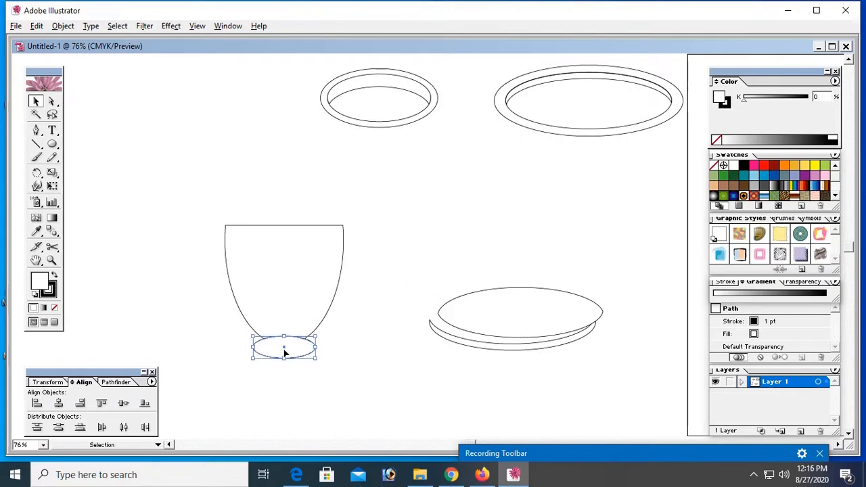
{"action": "right_click", "coordinate": [284, 348]}
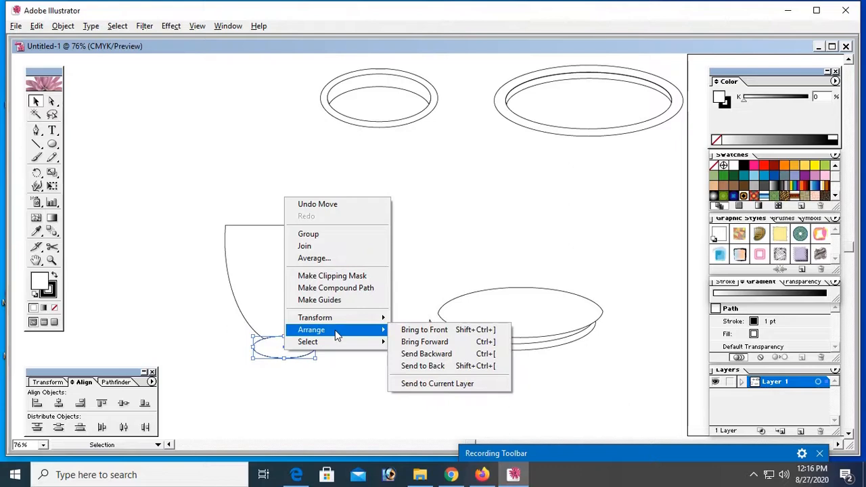
{"action": "left_click", "coordinate": [322, 390]}
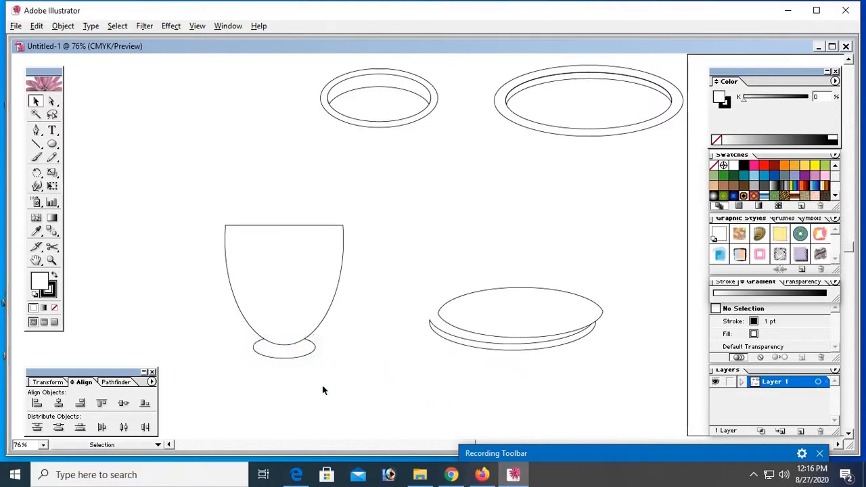
{"action": "left_click", "coordinate": [283, 349]}
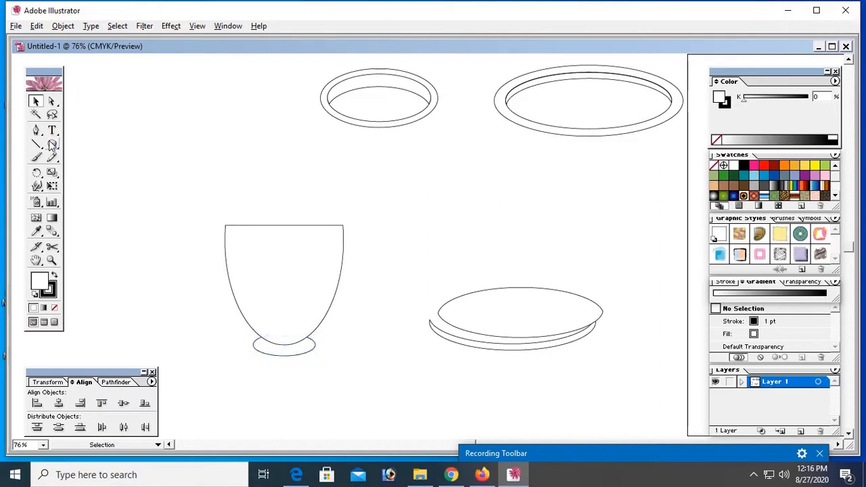
Draw a tall ellipse left of the cup with a smaller inner copy forming a ring
{"action": "left_click_drag", "start_coordinate": [130, 115], "coordinate": [191, 215]}
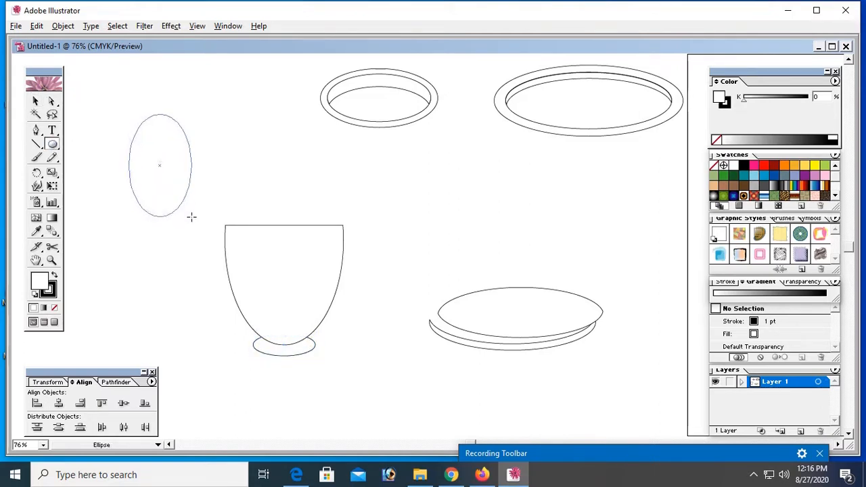
{"action": "left_click", "coordinate": [160, 166]}
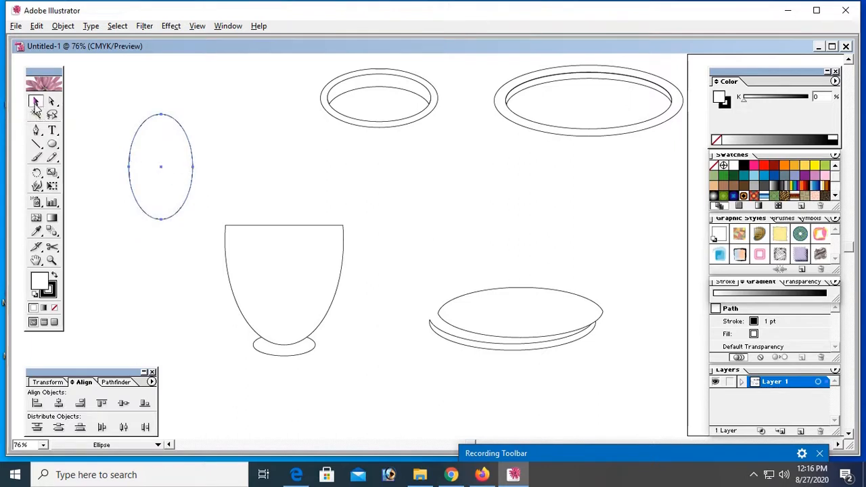
{"action": "left_click", "coordinate": [37, 100]}
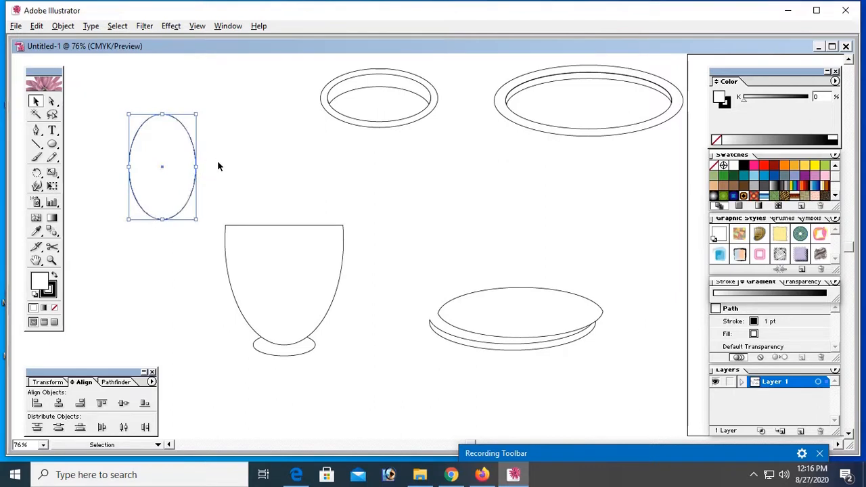
{"action": "left_click", "coordinate": [217, 166]}
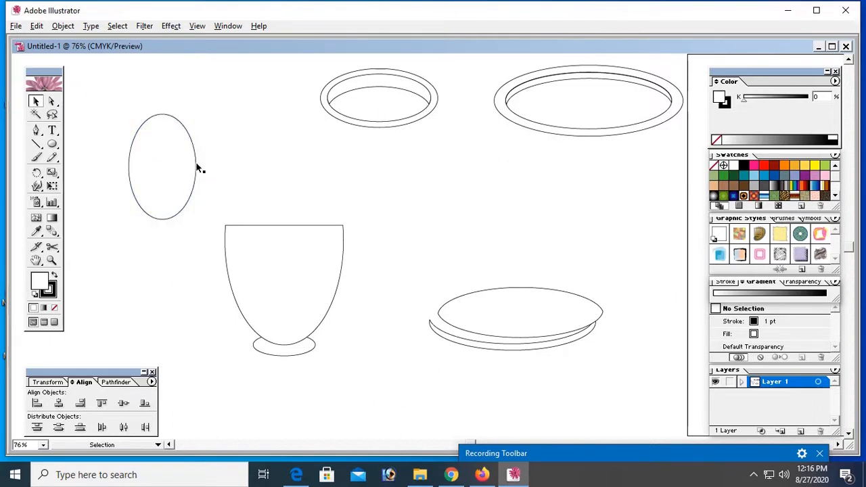
{"action": "left_click", "coordinate": [162, 167]}
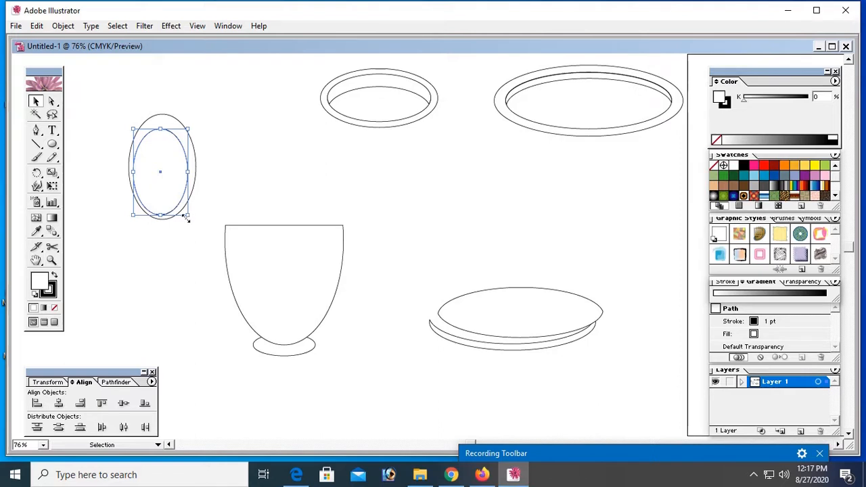
{"action": "left_click", "coordinate": [115, 108]}
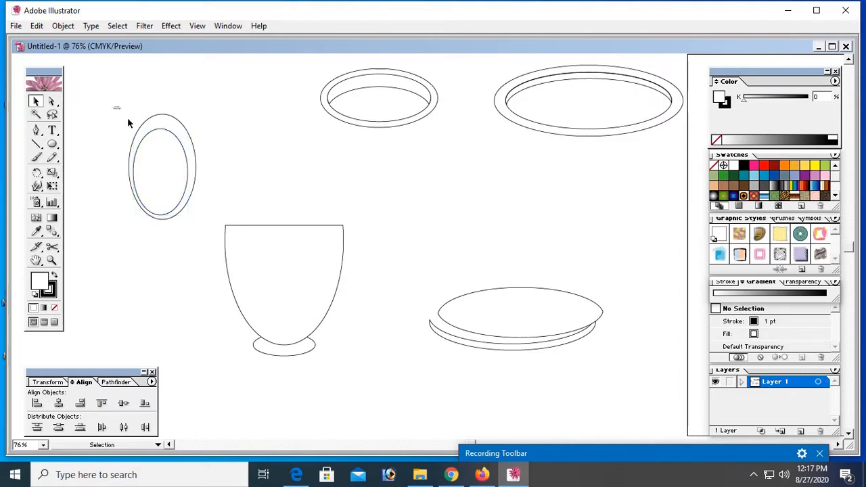
{"action": "left_click", "coordinate": [162, 168]}
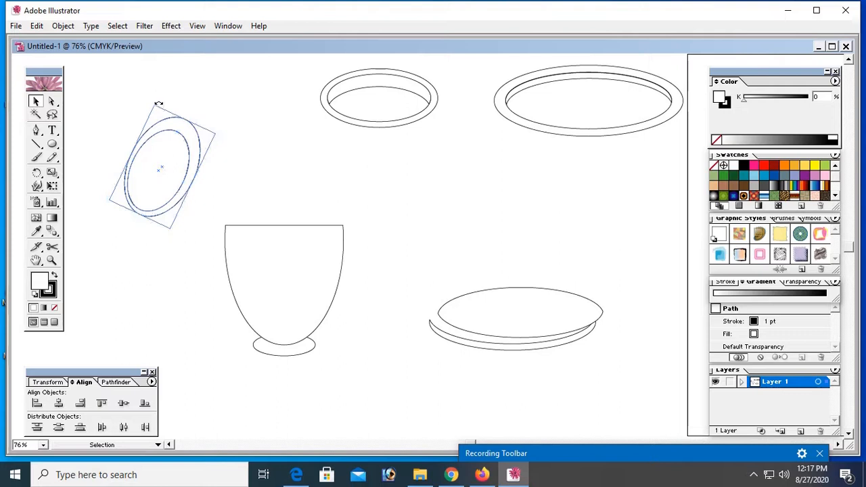
Tilt the ring and set it against the cup's right side as a handle
{"action": "left_click", "coordinate": [149, 178]}
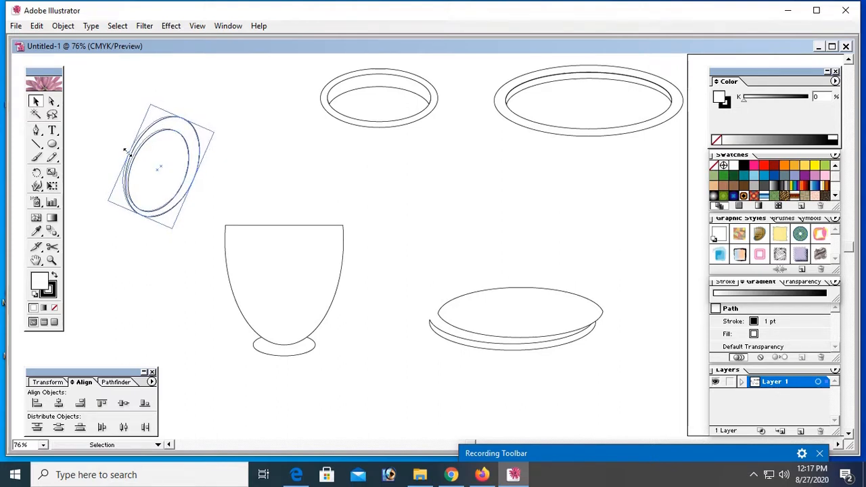
{"action": "left_click_drag", "start_coordinate": [159, 168], "coordinate": [368, 267]}
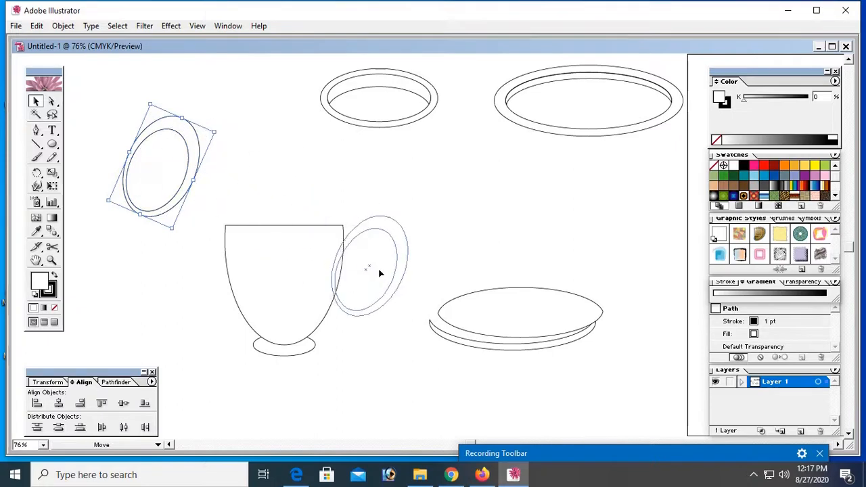
{"action": "left_click_drag", "start_coordinate": [369, 268], "coordinate": [345, 284]}
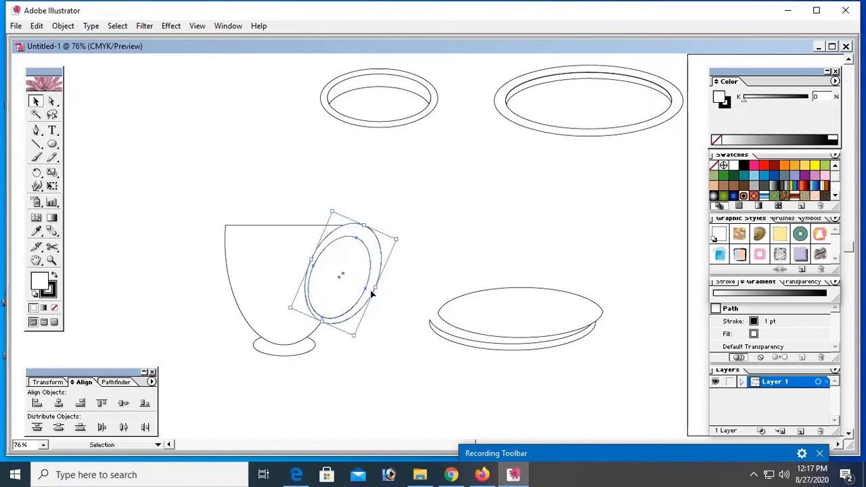
{"action": "mouse_move", "coordinate": [297, 337]}
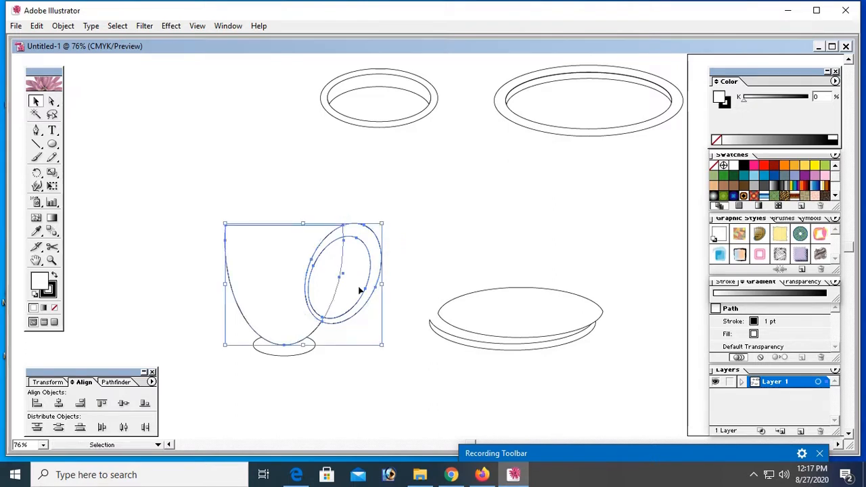
{"action": "mouse_move", "coordinate": [360, 283]}
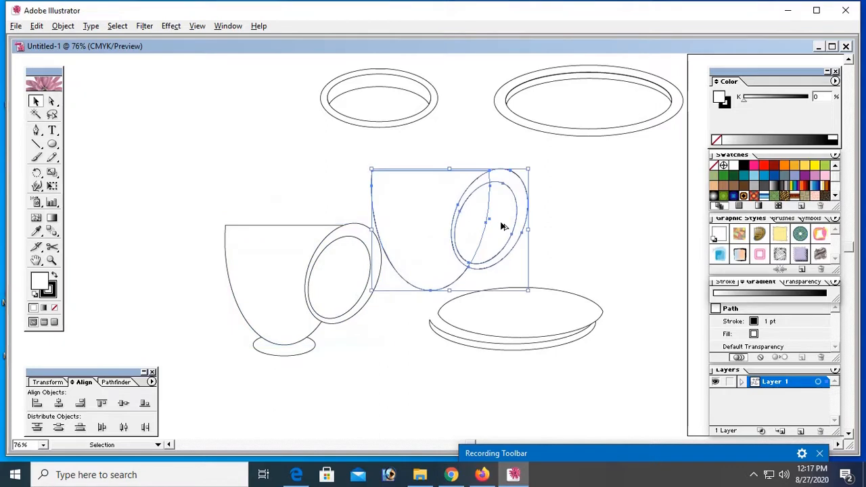
Duplicate the cup and ring, split them with Pathfinder Divide to leave a C-shaped handle on the cup
{"action": "left_click_drag", "start_coordinate": [487, 223], "coordinate": [339, 278]}
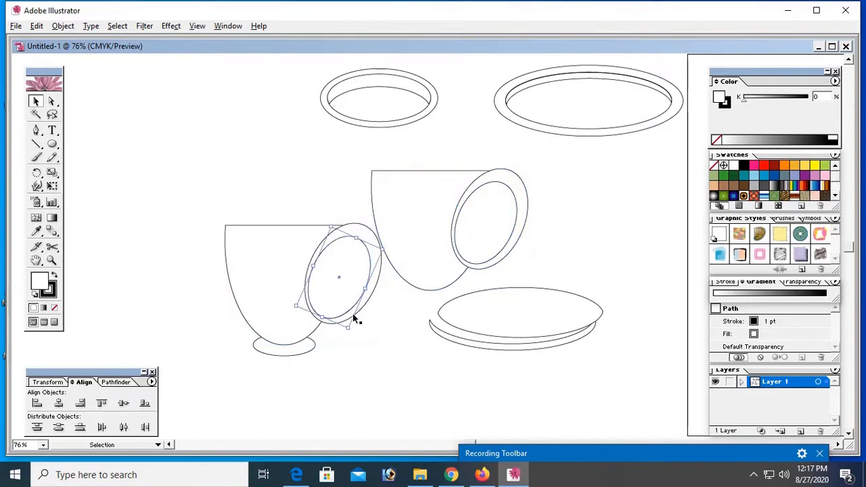
{"action": "left_click_drag", "start_coordinate": [352, 323], "coordinate": [357, 284]}
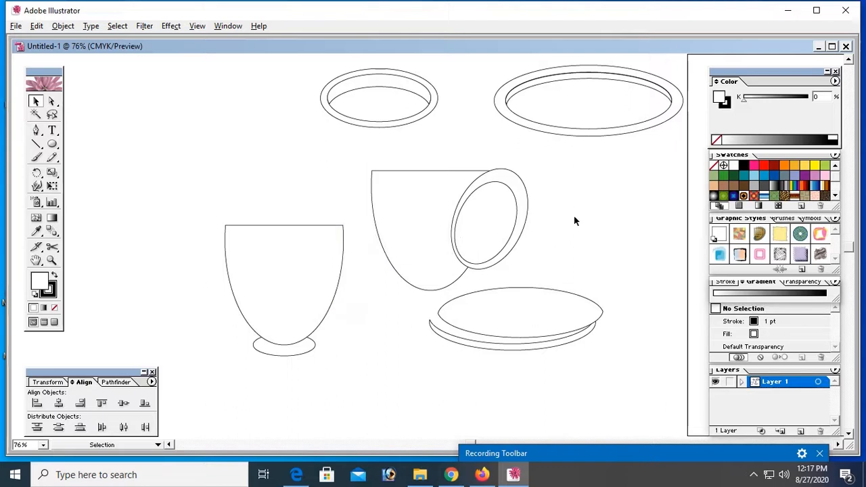
{"action": "left_click", "coordinate": [389, 209]}
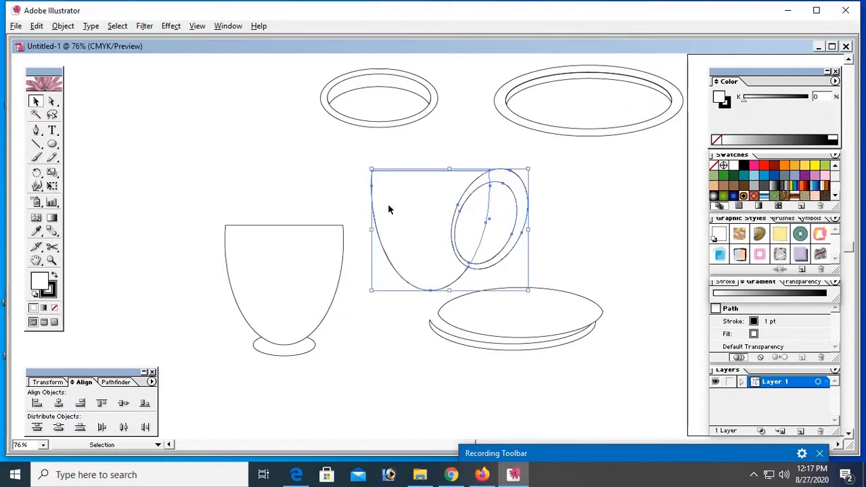
{"action": "left_click", "coordinate": [113, 382]}
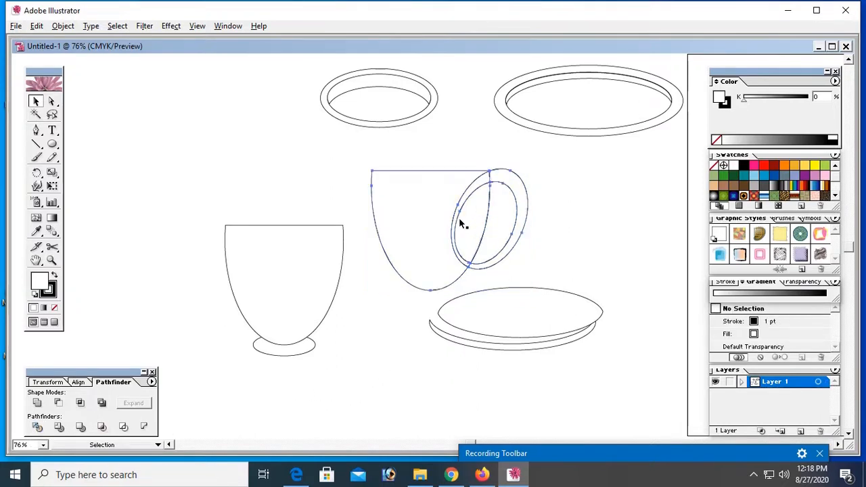
{"action": "left_click", "coordinate": [464, 224]}
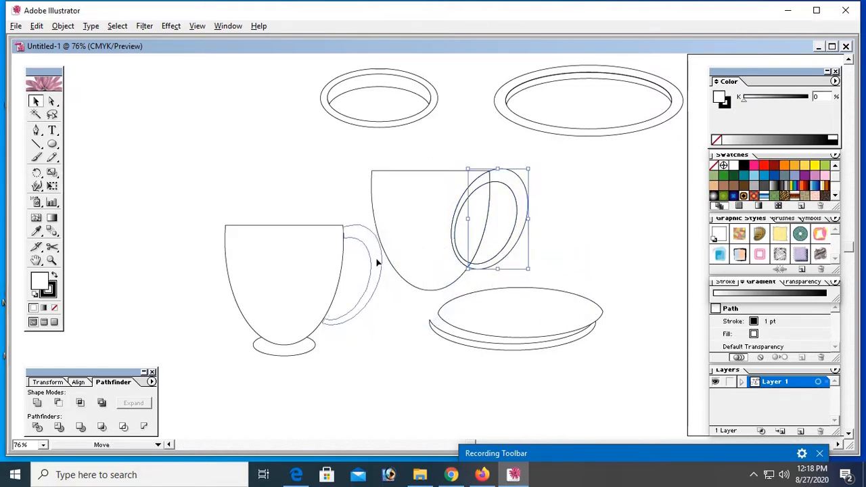
{"action": "left_click", "coordinate": [372, 403]}
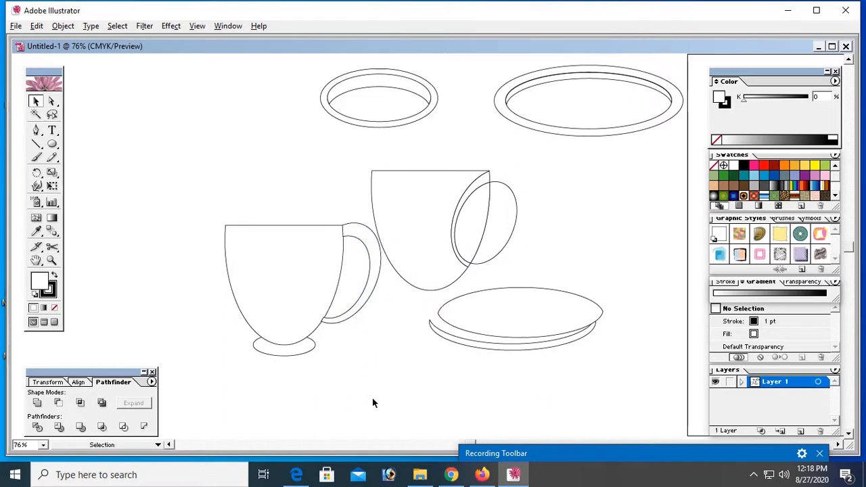
{"action": "mouse_move", "coordinate": [572, 246]}
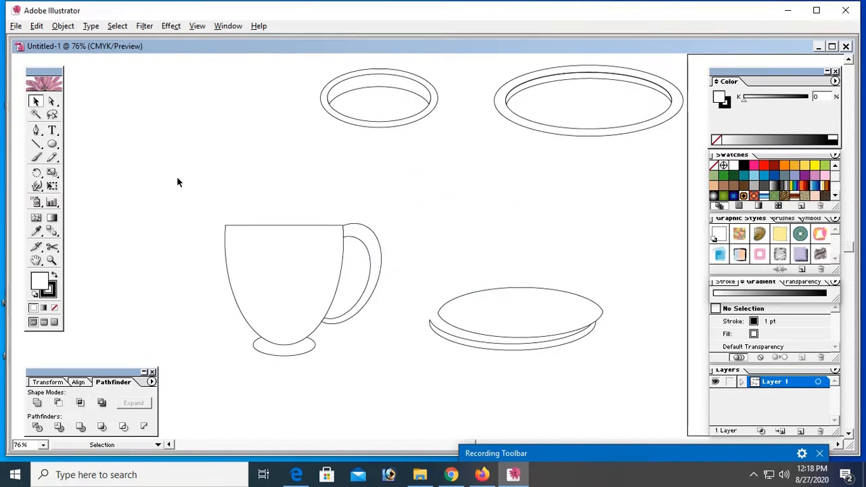
Group the cup body, base and handle into one object
{"action": "left_click_drag", "start_coordinate": [178, 180], "coordinate": [384, 364]}
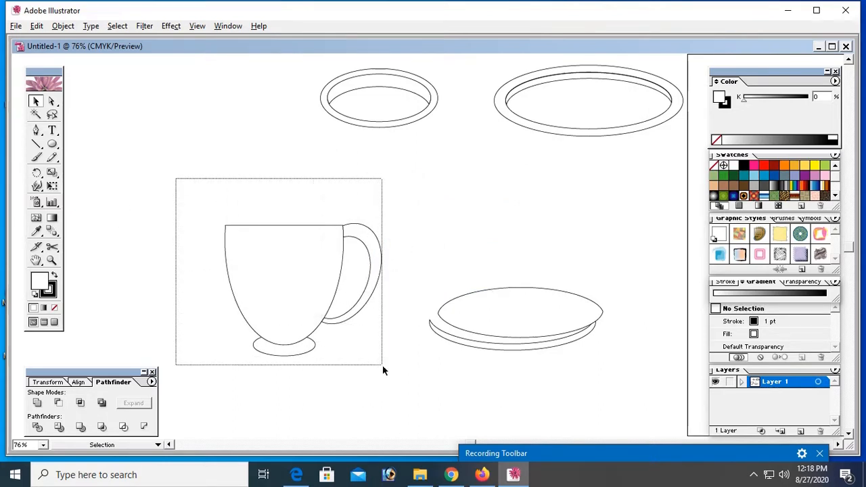
{"action": "right_click", "coordinate": [294, 270]}
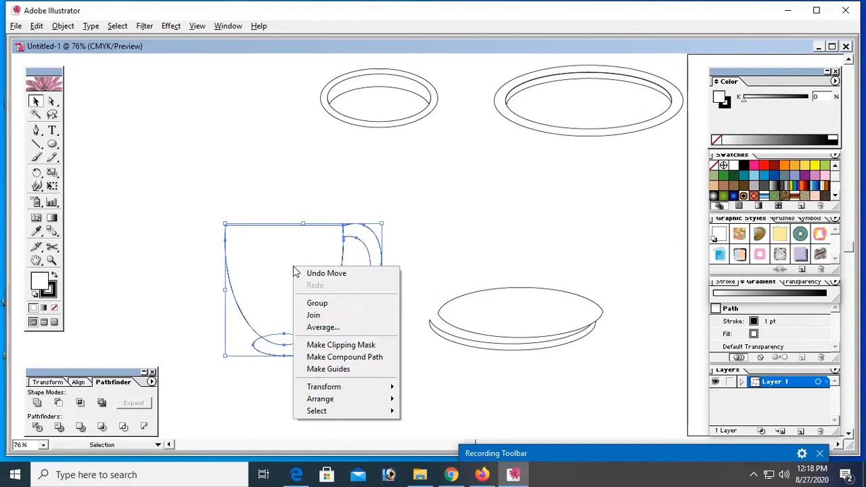
{"action": "left_click", "coordinate": [317, 303]}
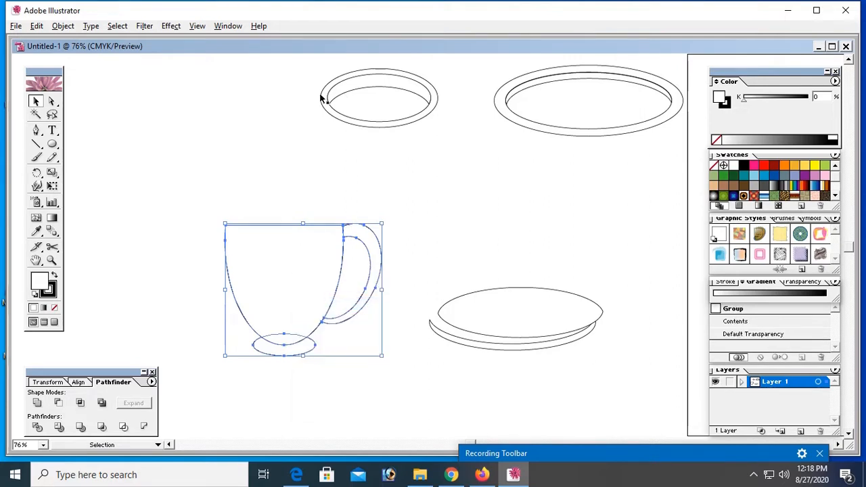
Move the small rim ring onto the top of the cup and reselect the cup group
{"action": "right_click", "coordinate": [378, 98]}
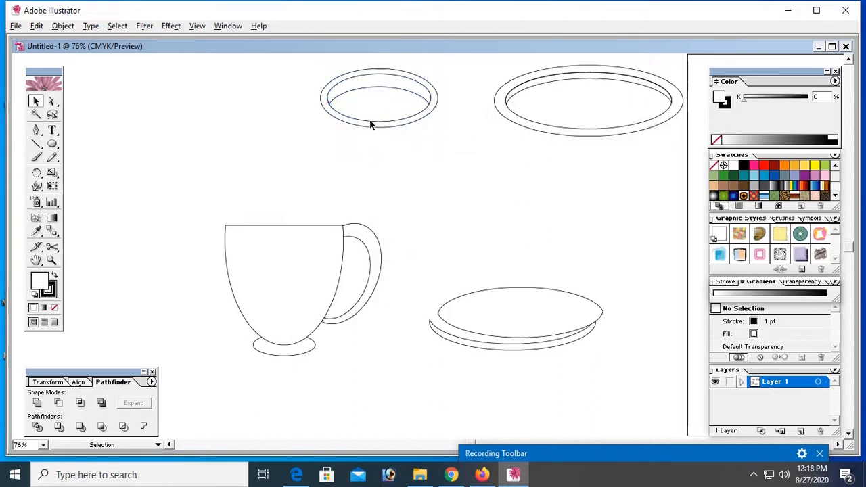
{"action": "left_click_drag", "start_coordinate": [378, 98], "coordinate": [282, 225]}
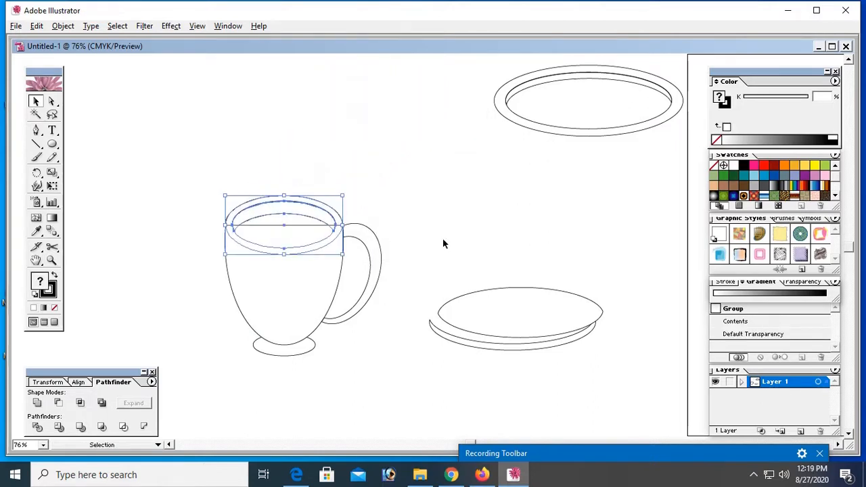
{"action": "left_click", "coordinate": [294, 291]}
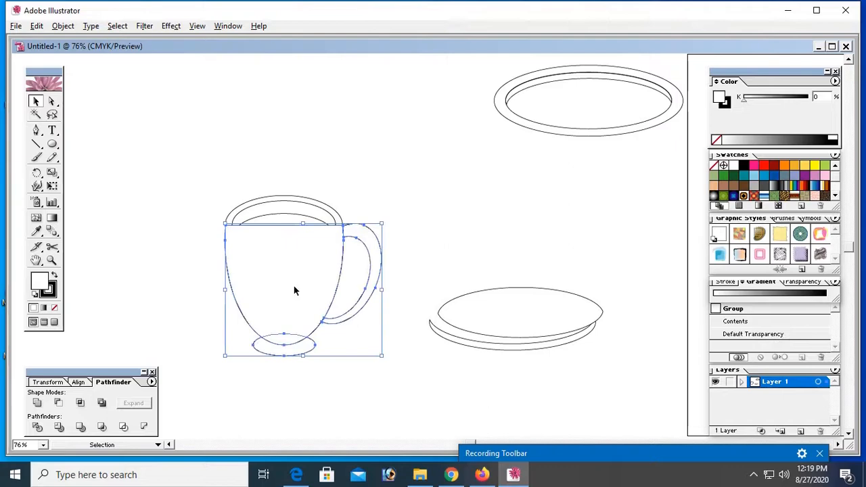
{"action": "right_click", "coordinate": [294, 291]}
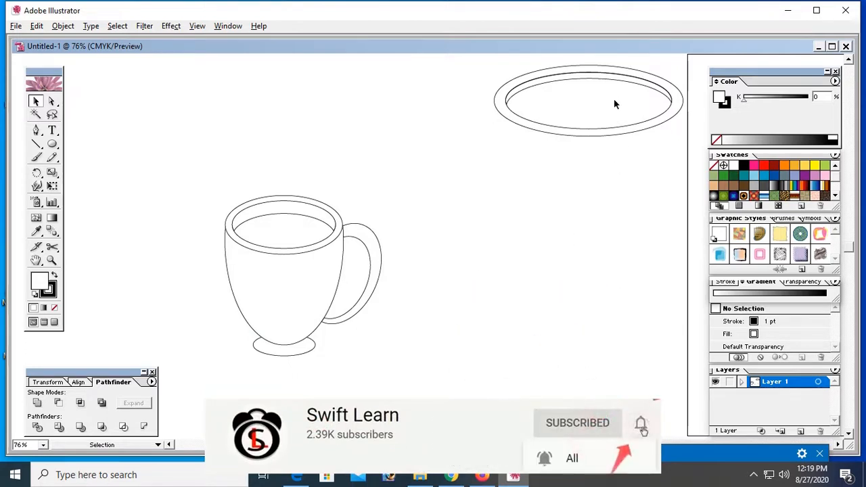
Group the two saucer ellipses and send them behind the cup as its saucer
{"action": "right_click", "coordinate": [587, 100]}
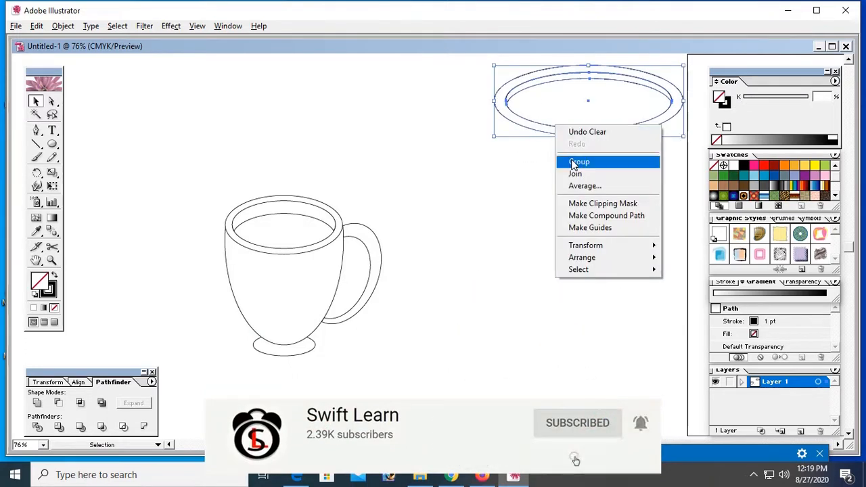
{"action": "left_click", "coordinate": [580, 161]}
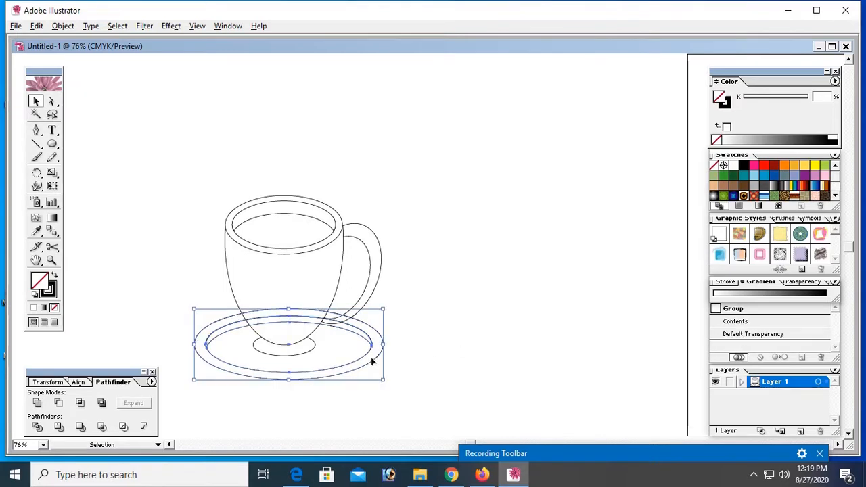
{"action": "right_click", "coordinate": [365, 362]}
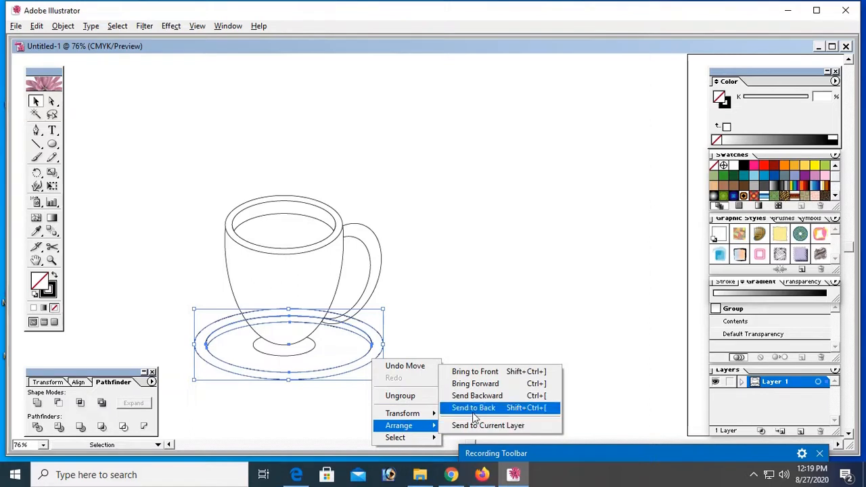
{"action": "left_click", "coordinate": [473, 408]}
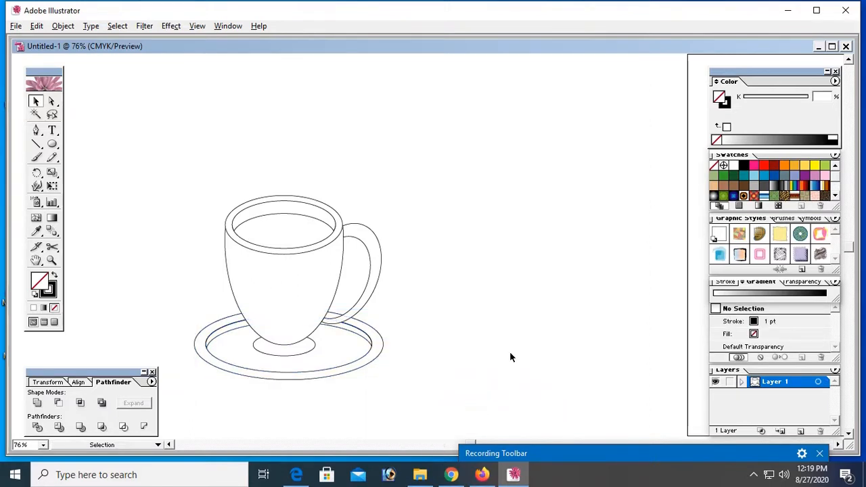
{"action": "left_click", "coordinate": [356, 331]}
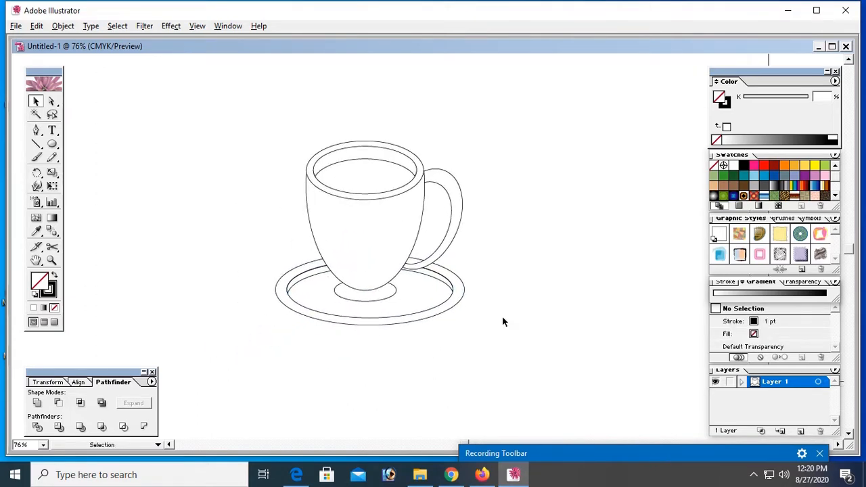
Ungroup the rim, fill the outer rim ellipse dark red and the inner coffee ellipse orange
{"action": "left_click_drag", "start_coordinate": [243, 127], "coordinate": [325, 223]}
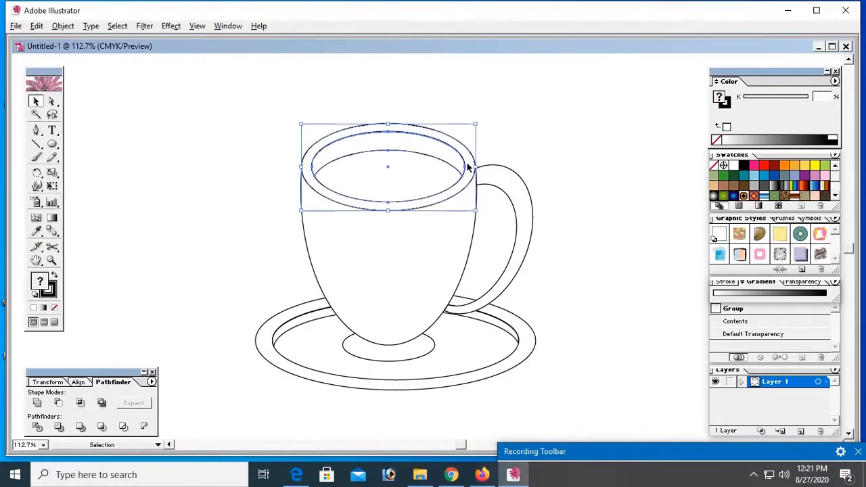
{"action": "right_click", "coordinate": [466, 167]}
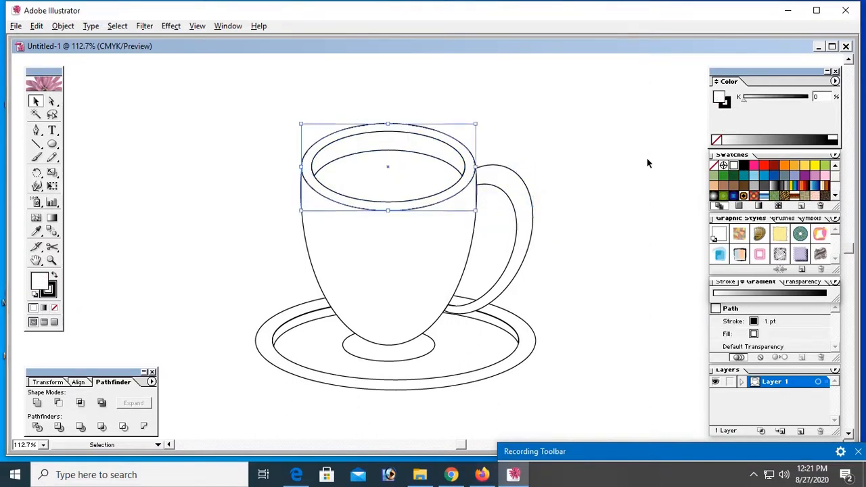
{"action": "left_click", "coordinate": [774, 166]}
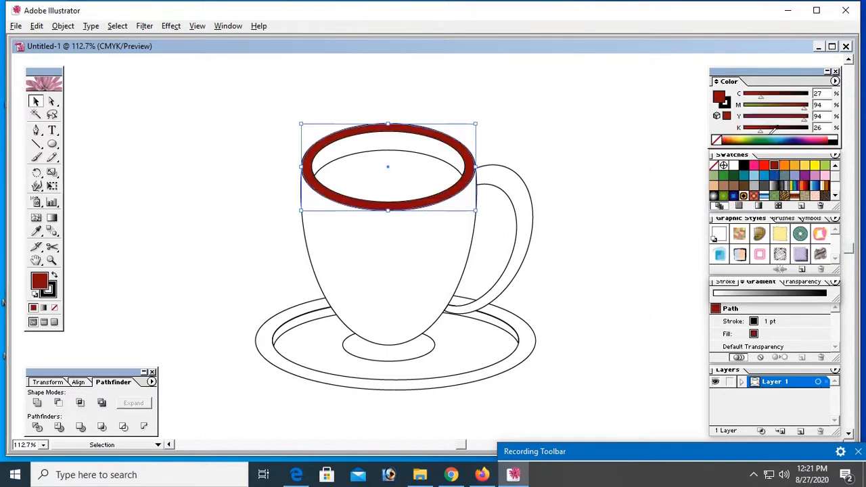
{"action": "left_click_drag", "start_coordinate": [771, 128], "coordinate": [785, 128]}
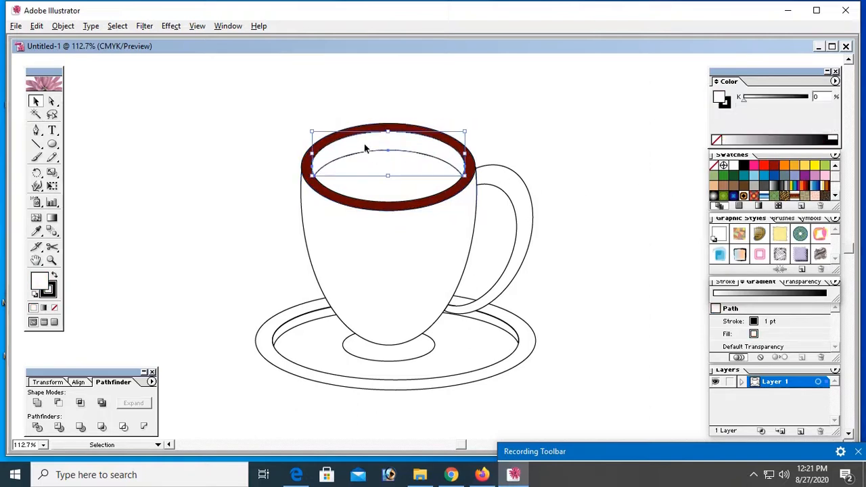
{"action": "mouse_move", "coordinate": [668, 215]}
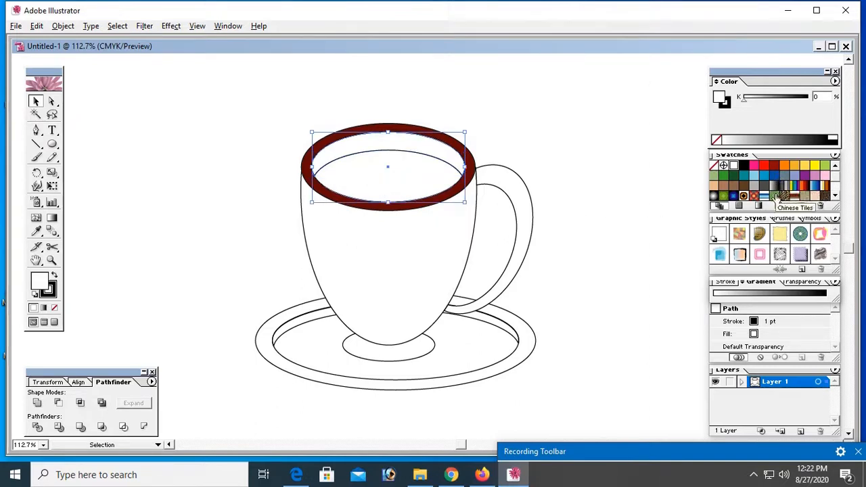
{"action": "left_click", "coordinate": [784, 166]}
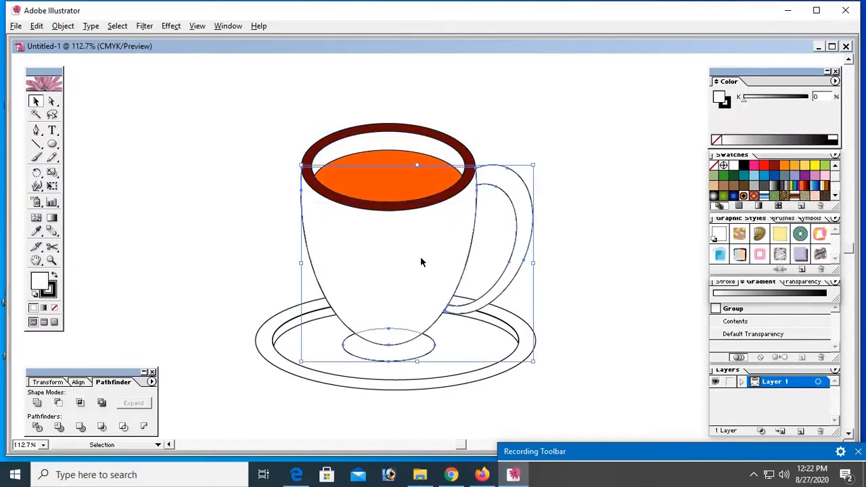
Fill the cup body and handle red, lightened to about K 13%, then select the saucer
{"action": "left_click", "coordinate": [776, 165]}
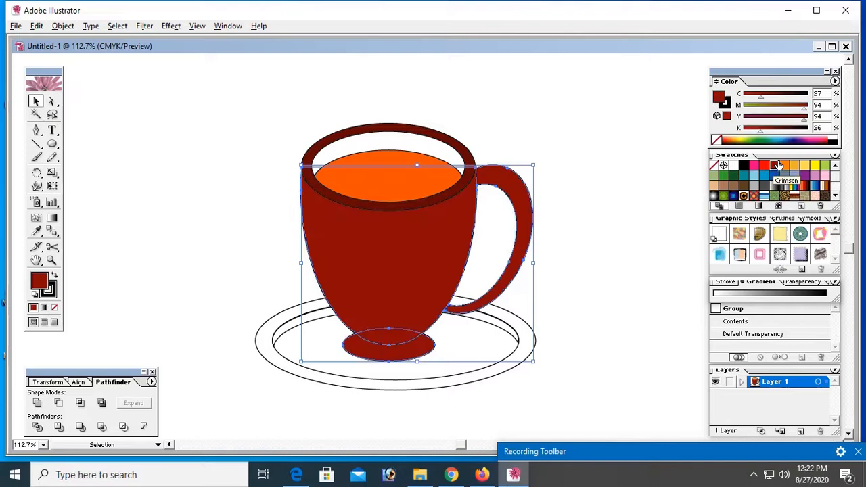
{"action": "mouse_move", "coordinate": [655, 211]}
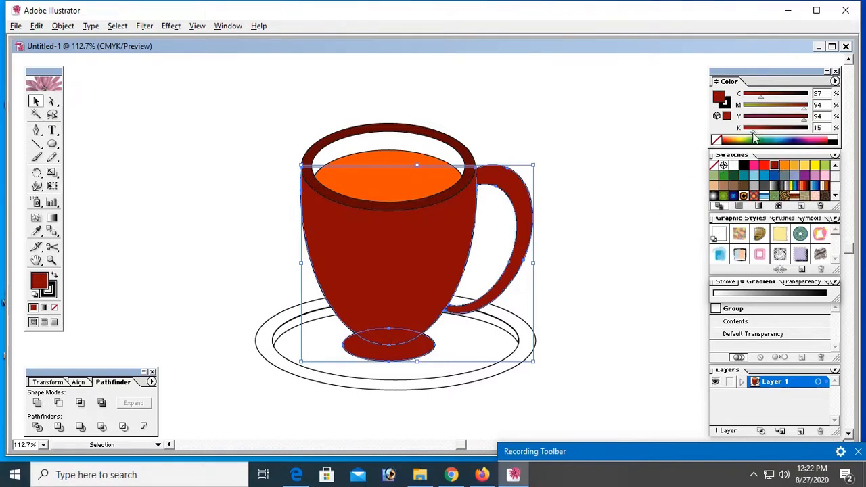
{"action": "left_click_drag", "start_coordinate": [760, 133], "coordinate": [751, 132]}
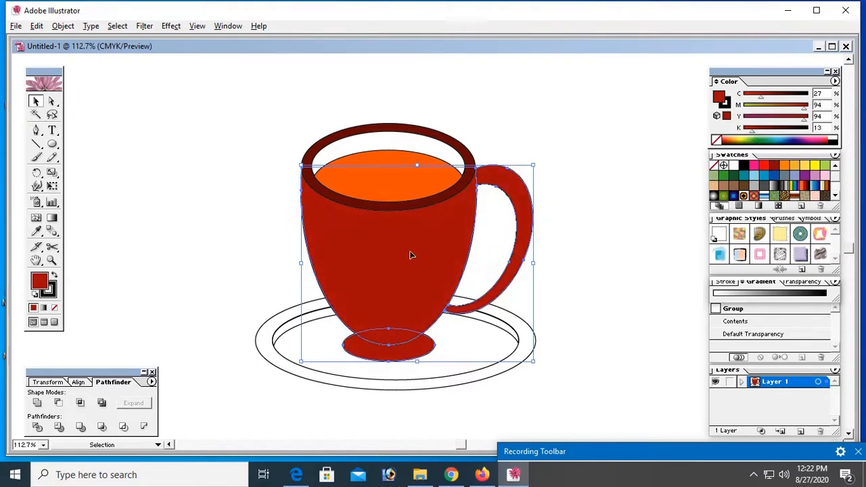
{"action": "left_click", "coordinate": [514, 322]}
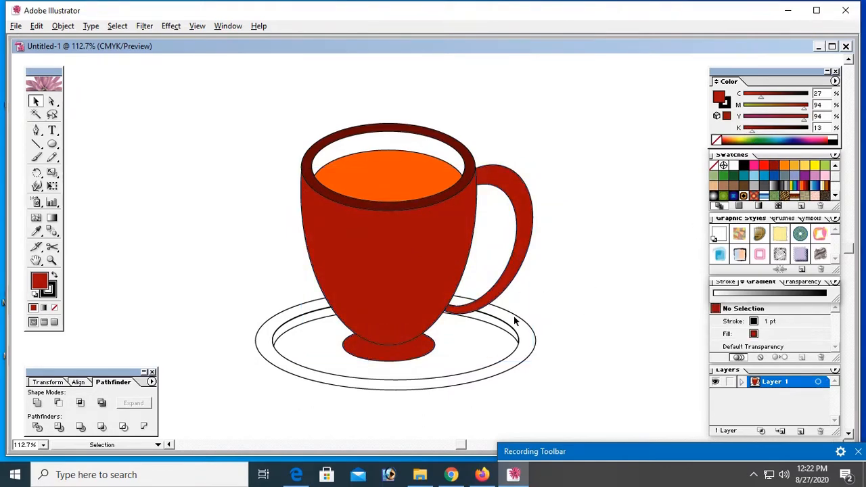
{"action": "mouse_move", "coordinate": [402, 359]}
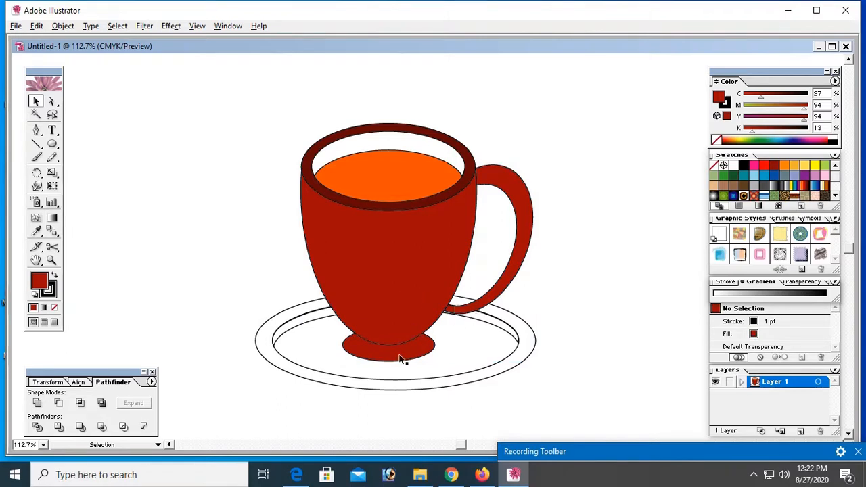
{"action": "mouse_move", "coordinate": [470, 374]}
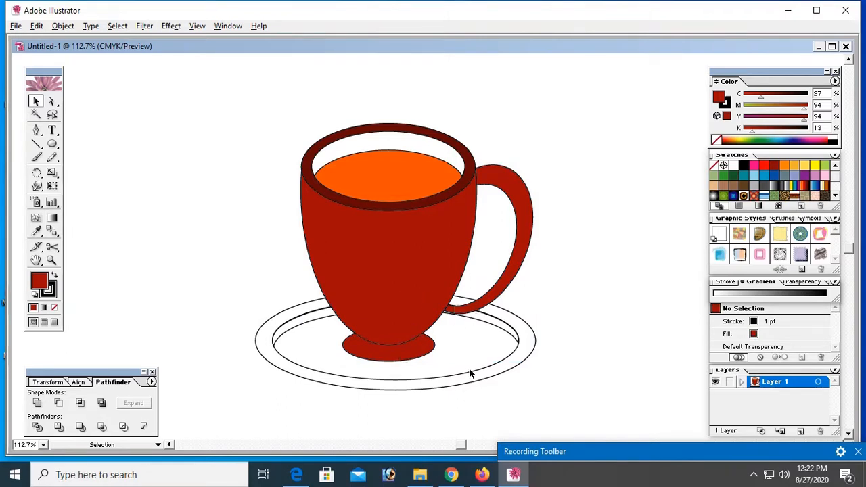
{"action": "mouse_move", "coordinate": [201, 264]}
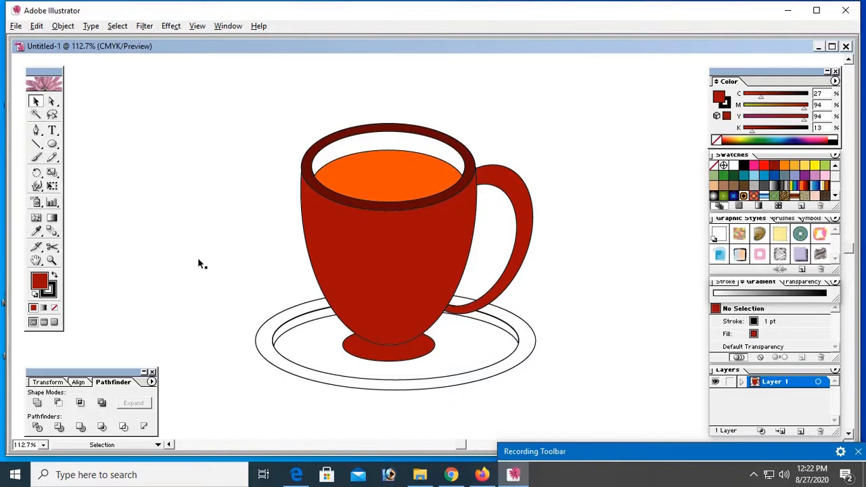
{"action": "left_click", "coordinate": [483, 372]}
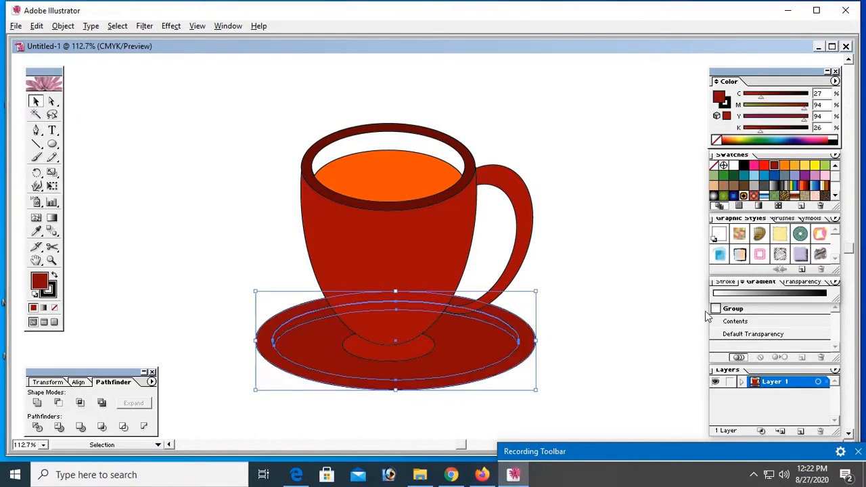
Fill the saucer red and ungroup it so its inner ring can take a darker shade
{"action": "left_click", "coordinate": [604, 433]}
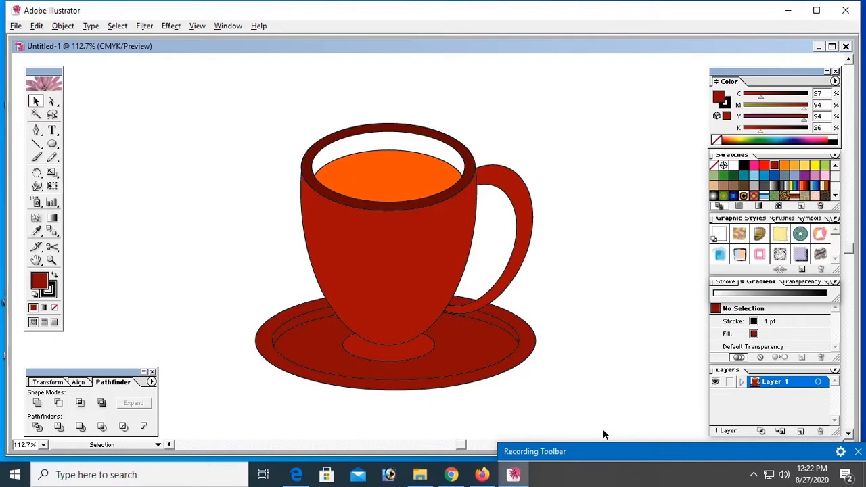
{"action": "mouse_move", "coordinate": [516, 357]}
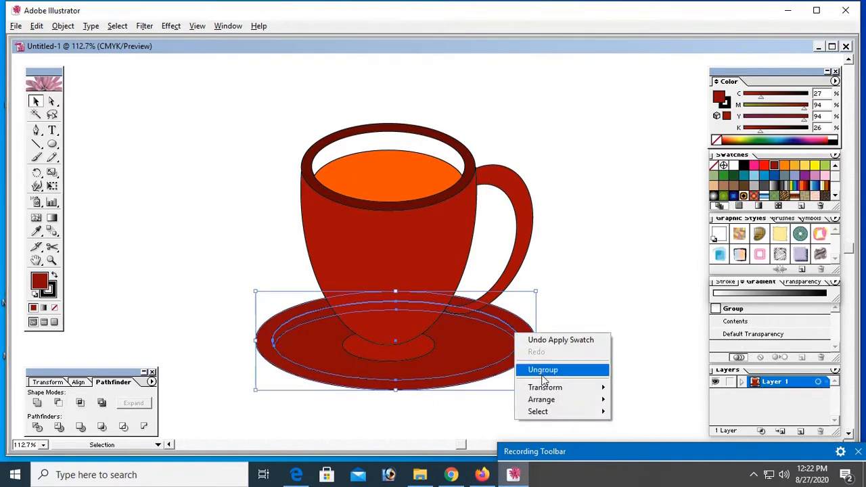
{"action": "left_click", "coordinate": [543, 370]}
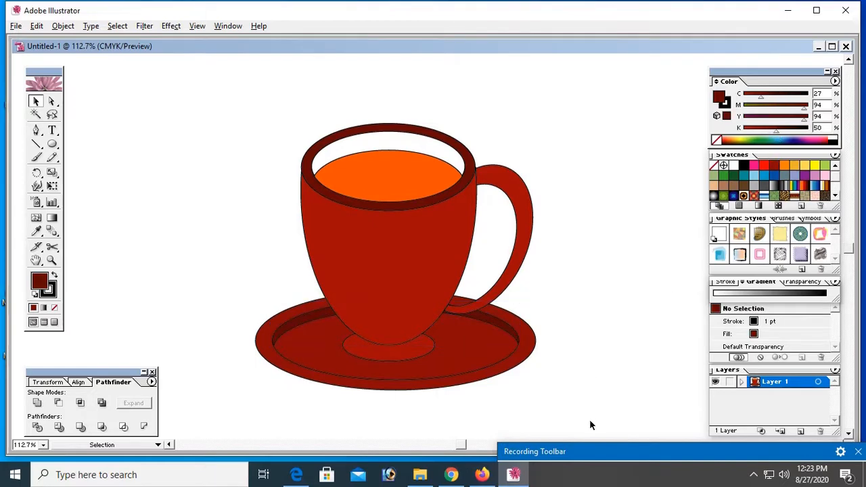
{"action": "mouse_move", "coordinate": [250, 423]}
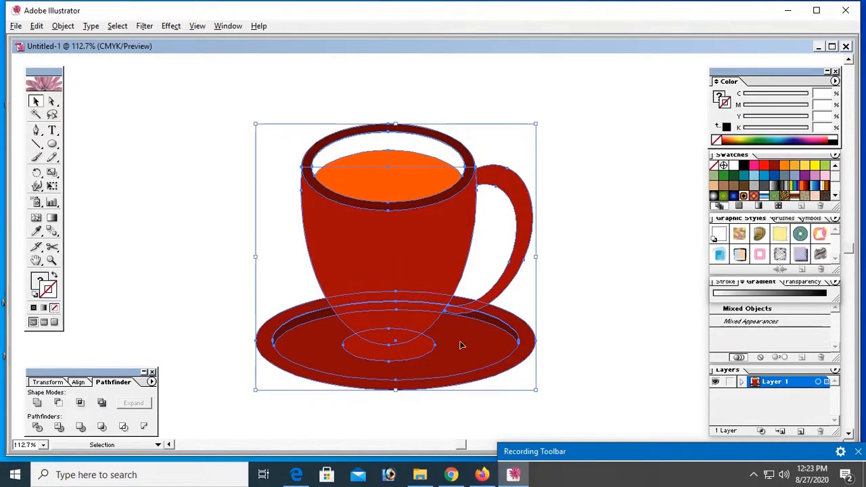
Remove the outlines from all shapes and select the cup with its base oval
{"action": "left_click", "coordinate": [640, 402]}
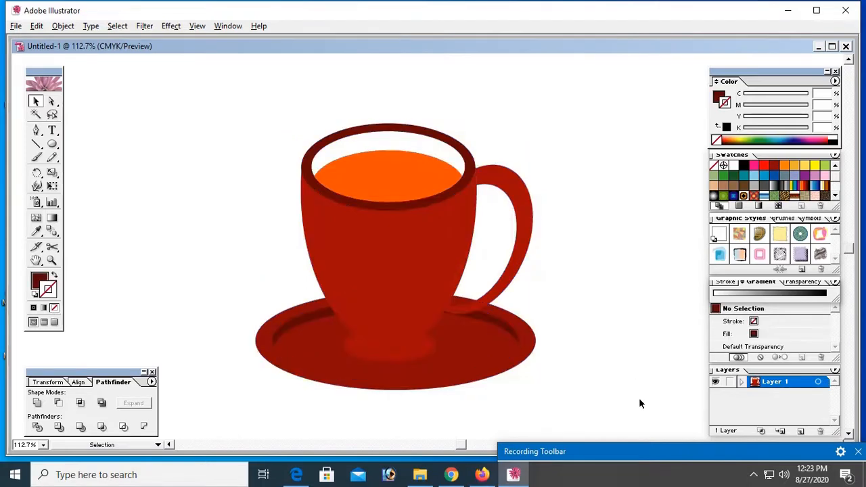
{"action": "mouse_move", "coordinate": [663, 411]}
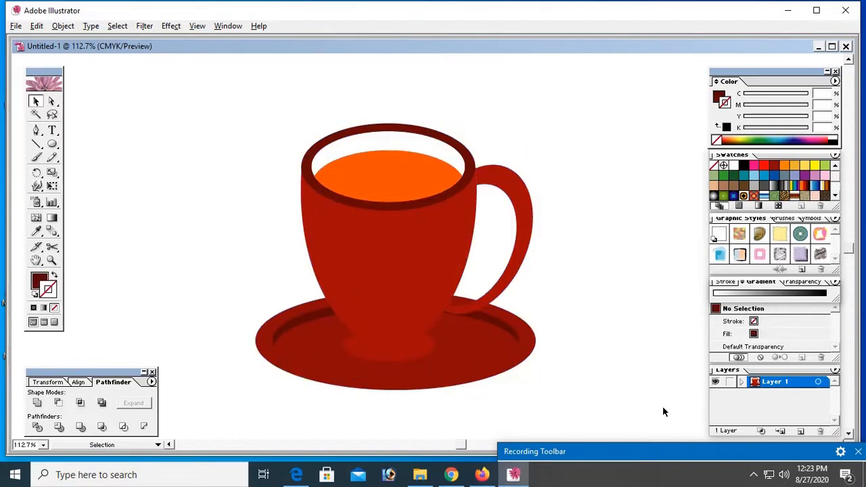
{"action": "mouse_move", "coordinate": [660, 424]}
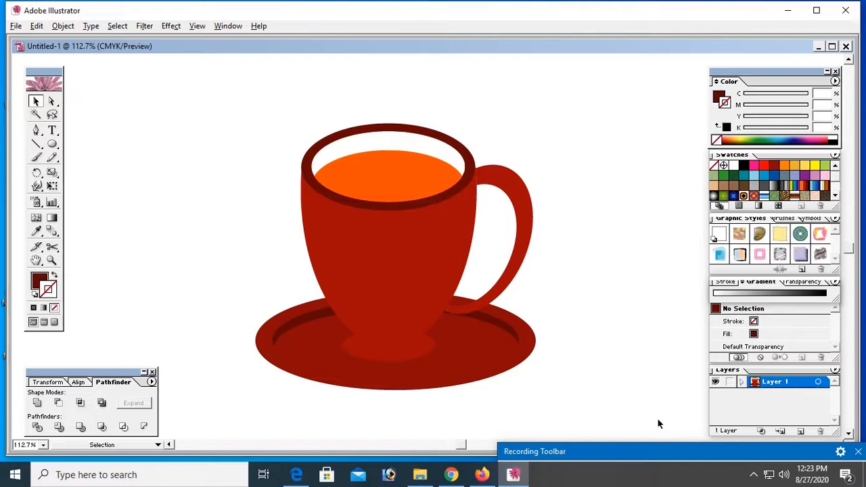
{"action": "left_click", "coordinate": [397, 317]}
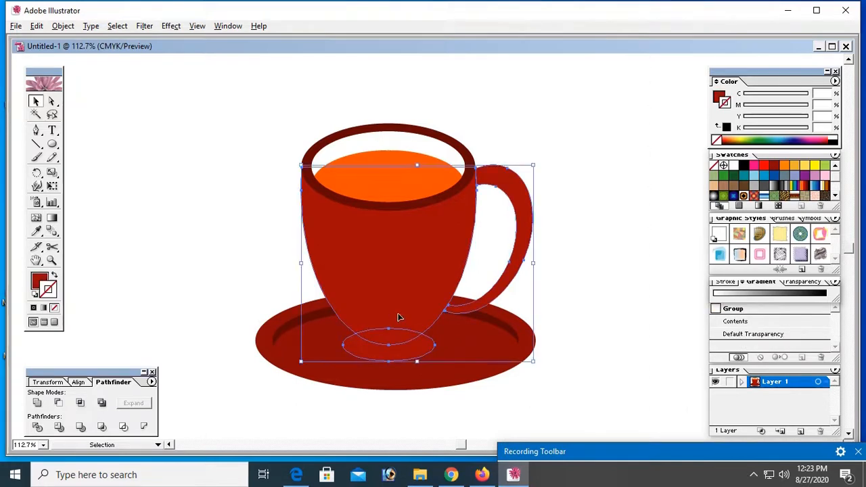
{"action": "left_click", "coordinate": [774, 166]}
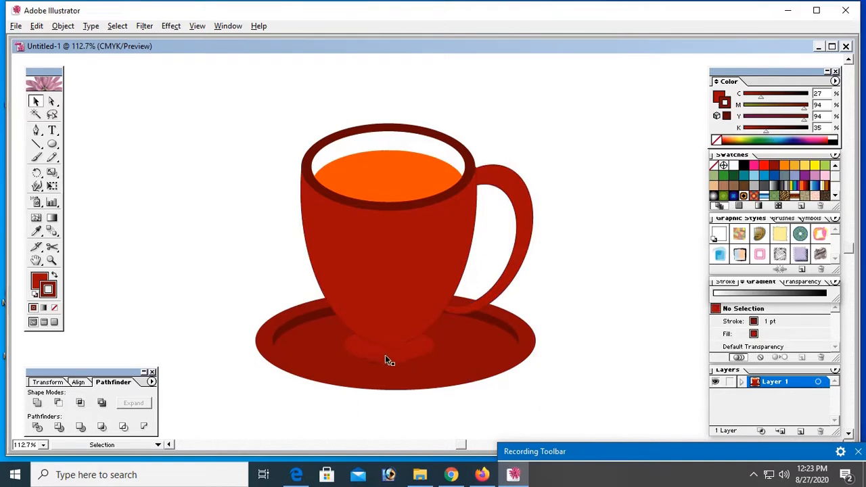
{"action": "mouse_move", "coordinate": [421, 362]}
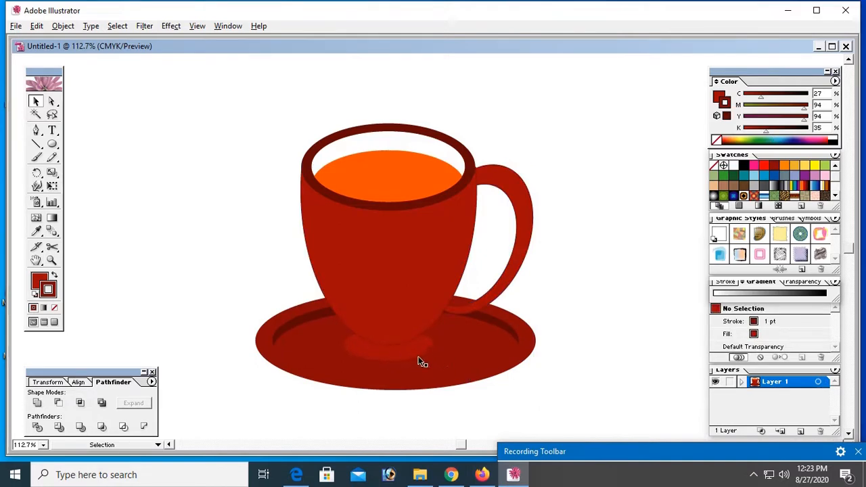
Ungroup the base oval from the cup and give it a darker red fill via the K slider
{"action": "left_click", "coordinate": [406, 356]}
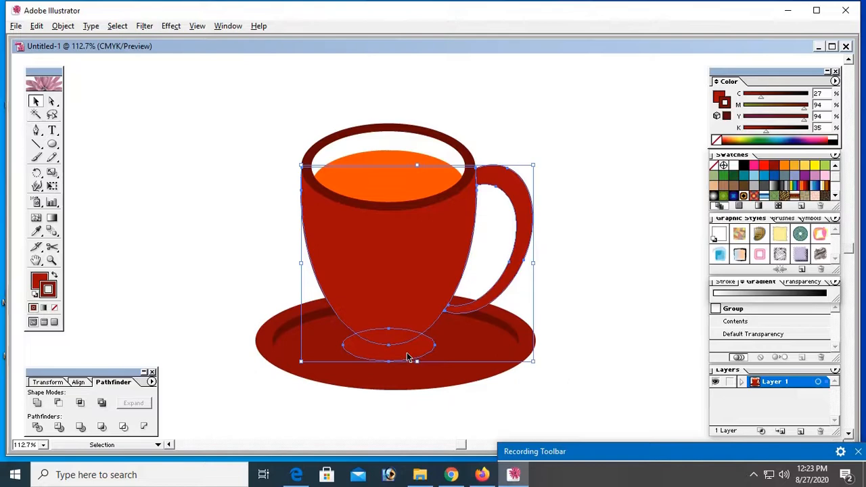
{"action": "right_click", "coordinate": [409, 357]}
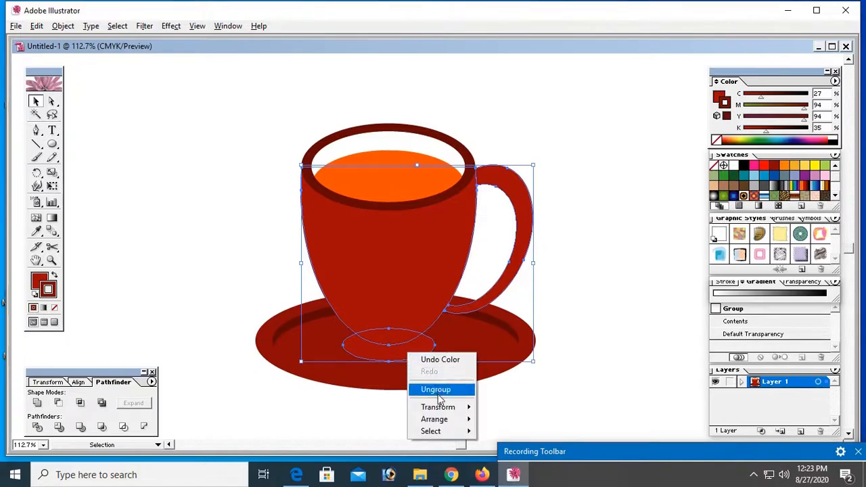
{"action": "left_click", "coordinate": [436, 389]}
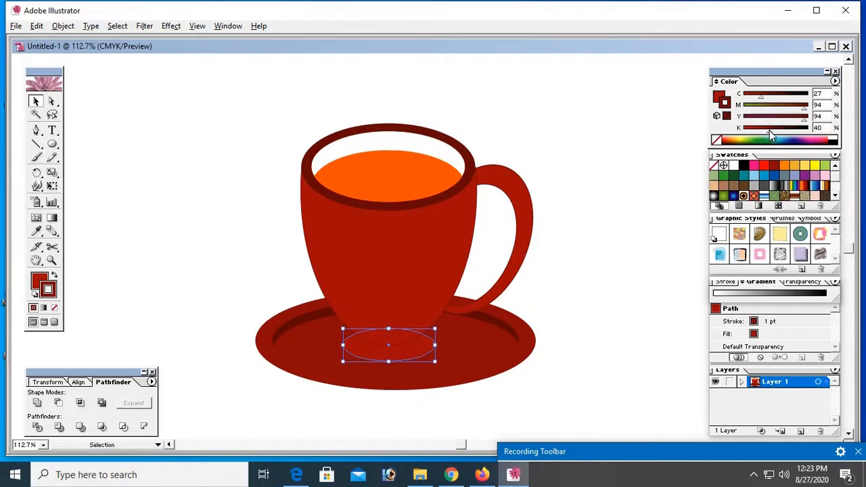
{"action": "left_click", "coordinate": [776, 129]}
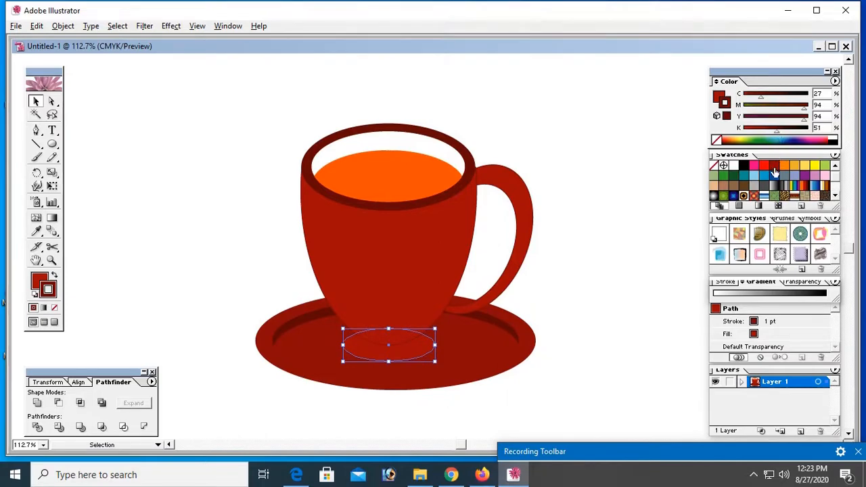
{"action": "left_click_drag", "start_coordinate": [777, 138], "coordinate": [760, 138]}
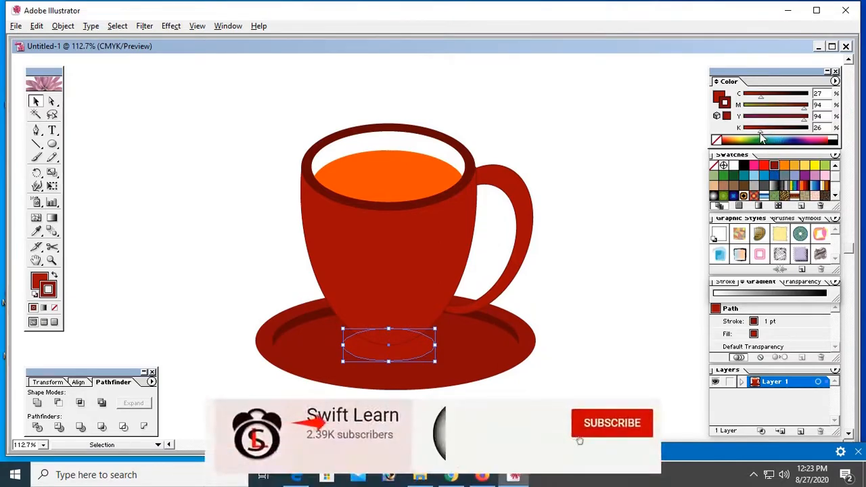
{"action": "left_click_drag", "start_coordinate": [760, 137], "coordinate": [774, 138]}
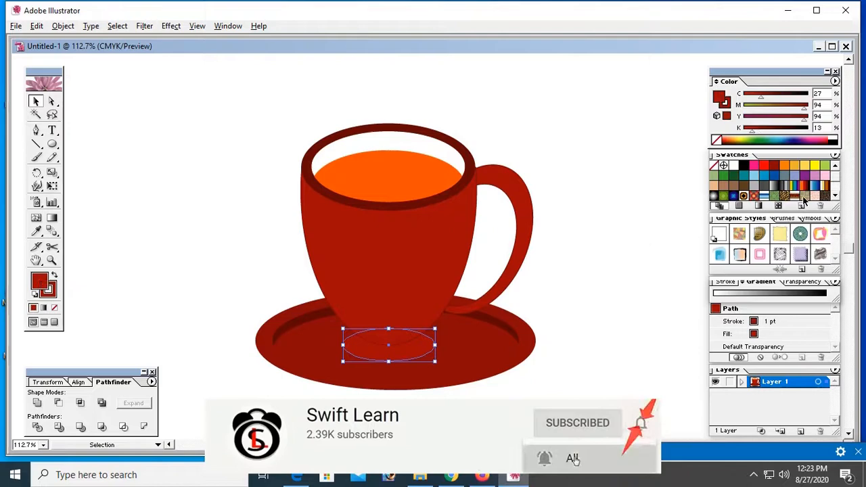
{"action": "left_click", "coordinate": [768, 139]}
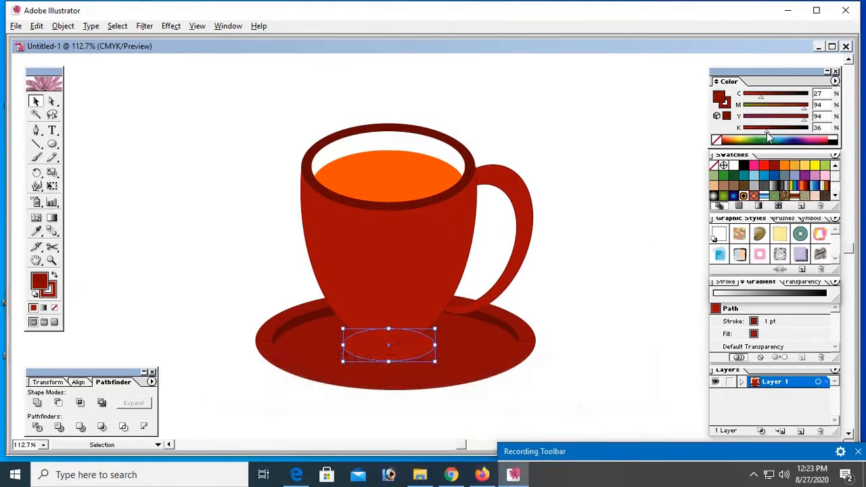
{"action": "left_click", "coordinate": [660, 362]}
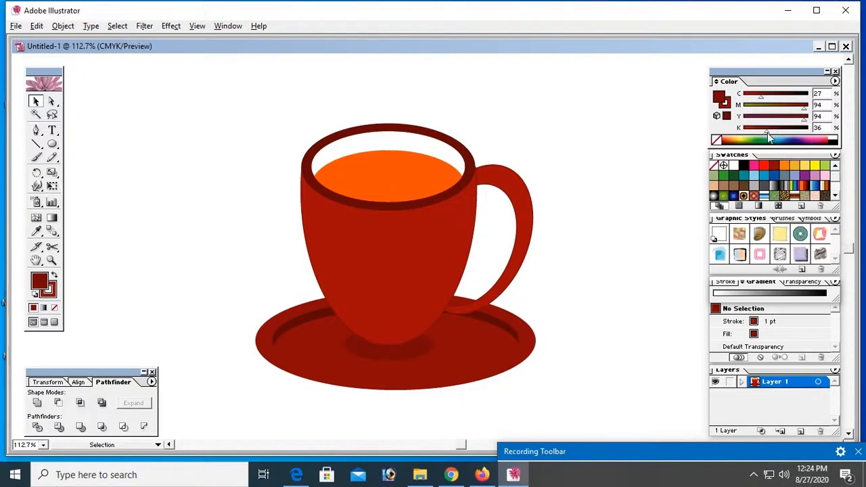
Darken the base oval further so it reads as a shadow on the saucer
{"action": "left_click", "coordinate": [388, 345]}
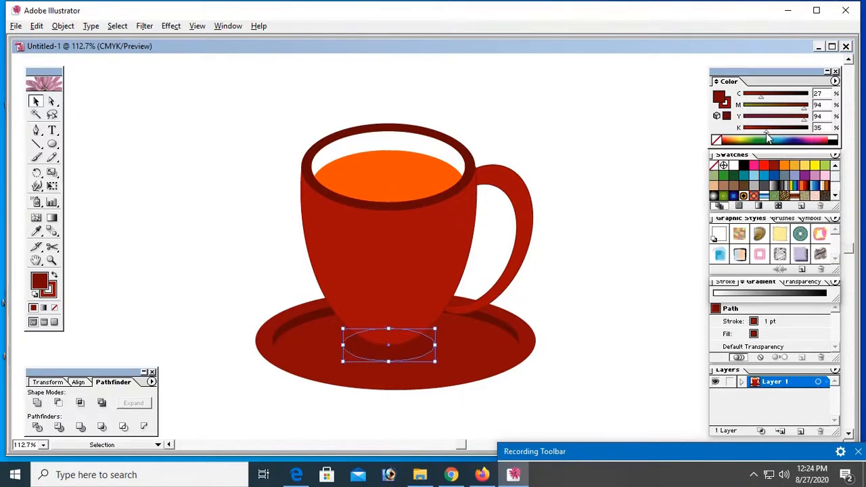
{"action": "left_click_drag", "start_coordinate": [767, 134], "coordinate": [780, 134]}
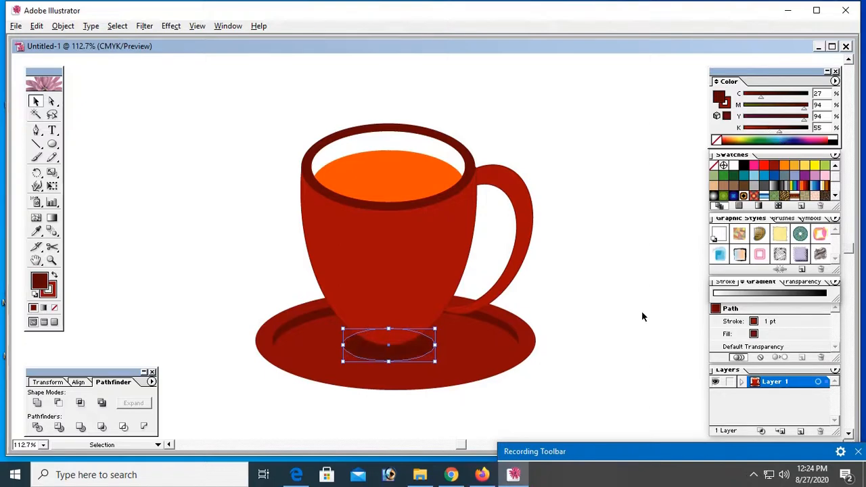
{"action": "left_click", "coordinate": [629, 359]}
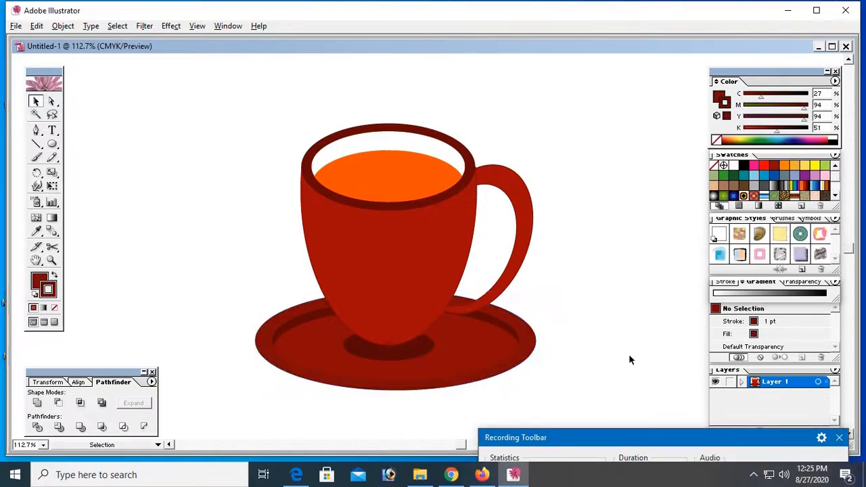
Export the drawing as a PNG named Cup to the Desktop, accepting the PNG options
{"action": "left_click", "coordinate": [15, 25]}
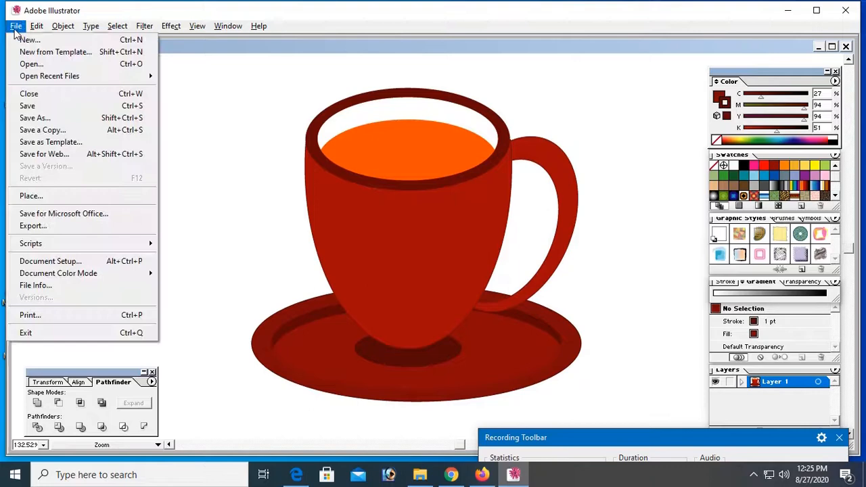
{"action": "left_click", "coordinate": [32, 225]}
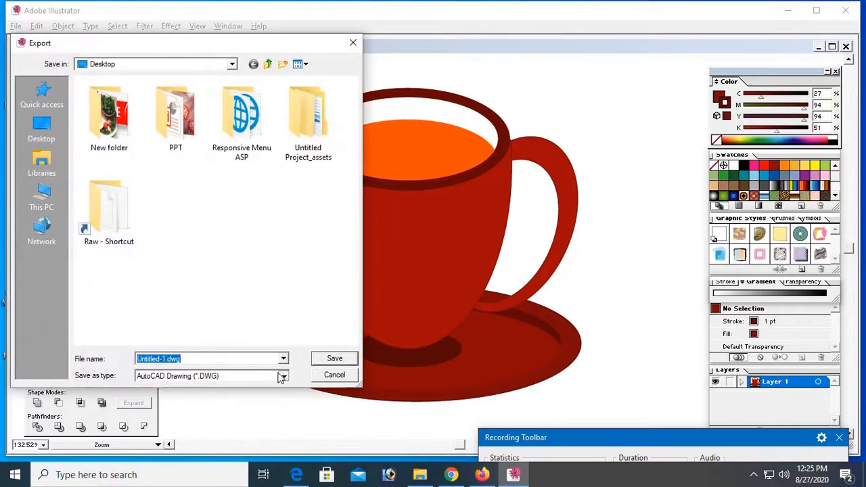
{"action": "left_click", "coordinate": [282, 376]}
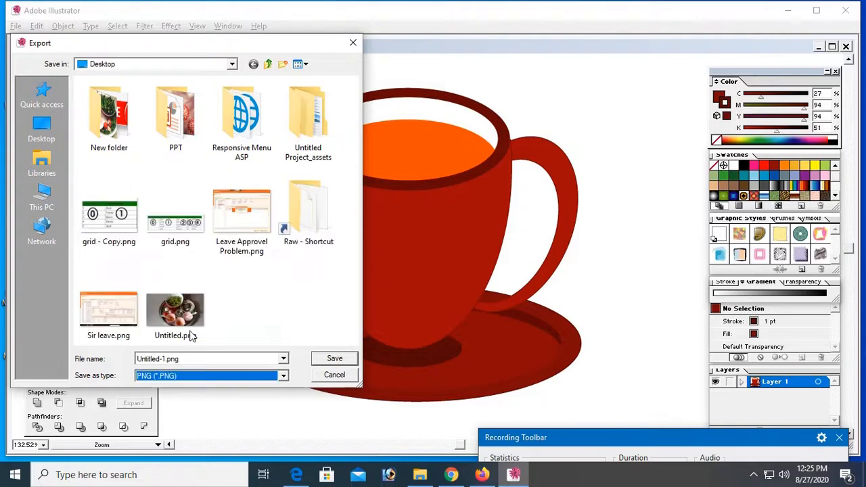
{"action": "mouse_move", "coordinate": [190, 350]}
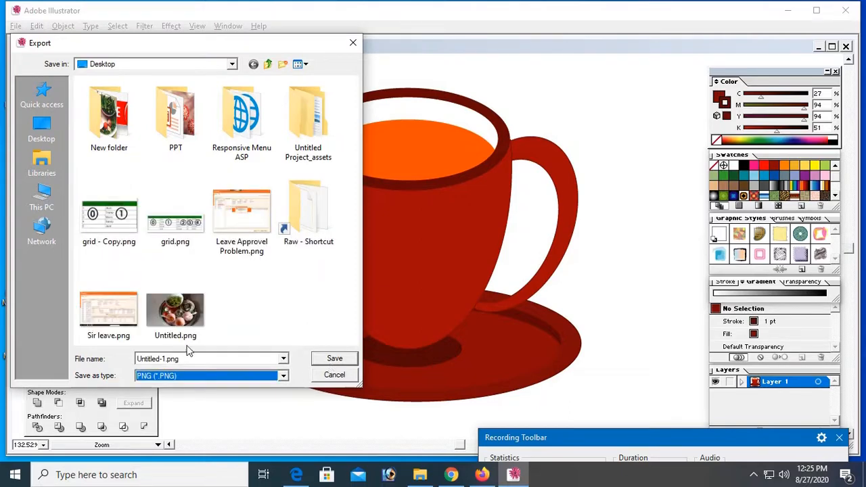
{"action": "triple_click", "coordinate": [197, 359]}
{"action": "type", "text": "cup"}
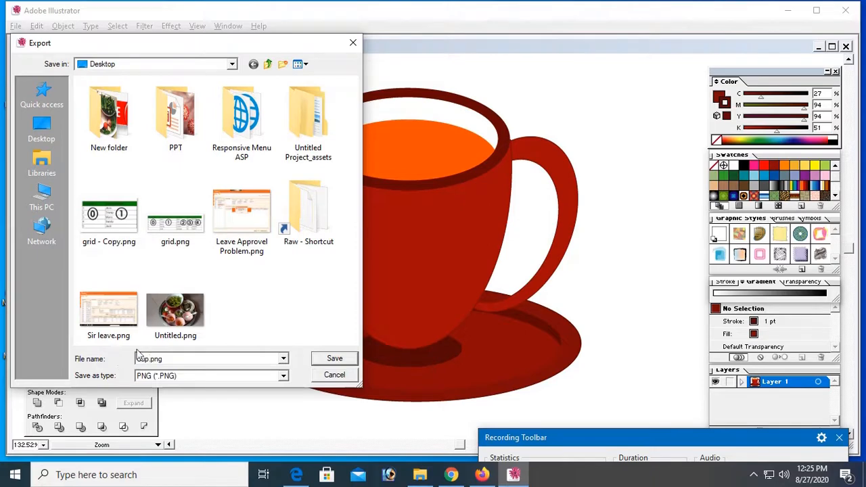
{"action": "left_click", "coordinate": [334, 358]}
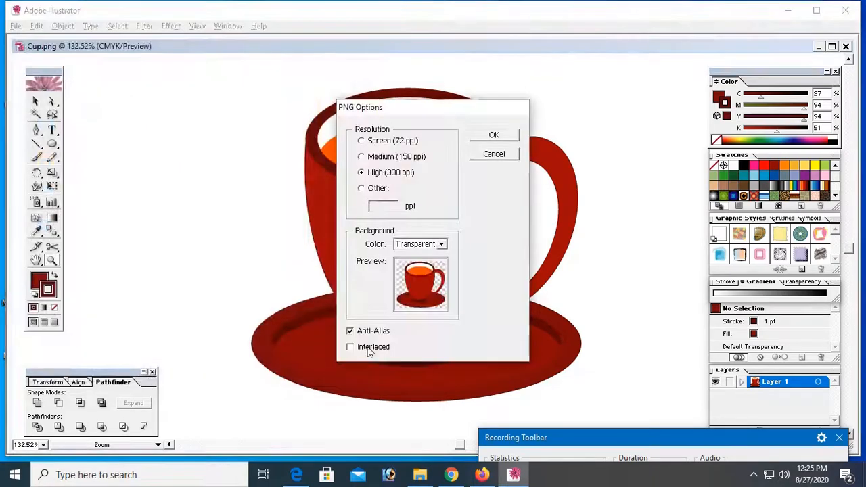
{"action": "left_click", "coordinate": [494, 135]}
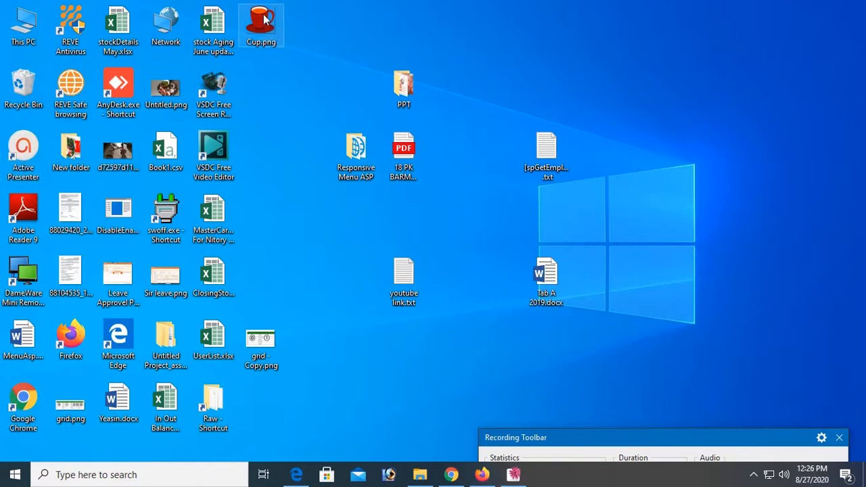
Open Cup.png from the desktop in Windows Photos
{"action": "double_click", "coordinate": [261, 20]}
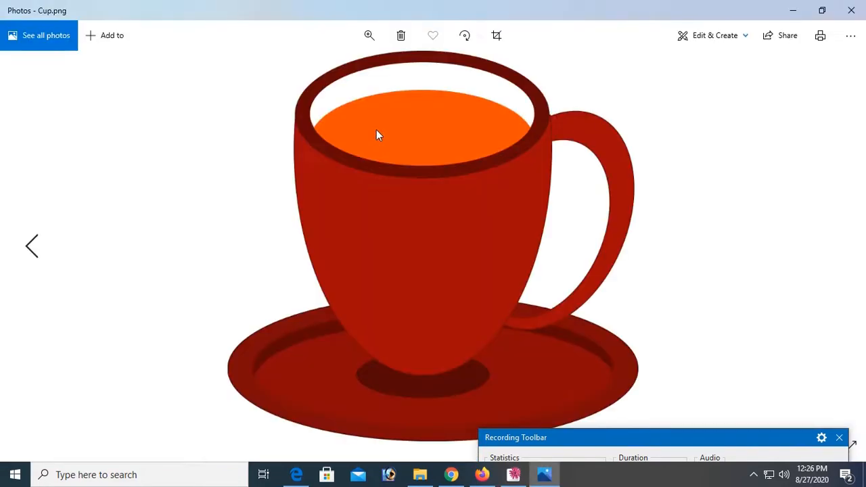
{"action": "mouse_move", "coordinate": [854, 12]}
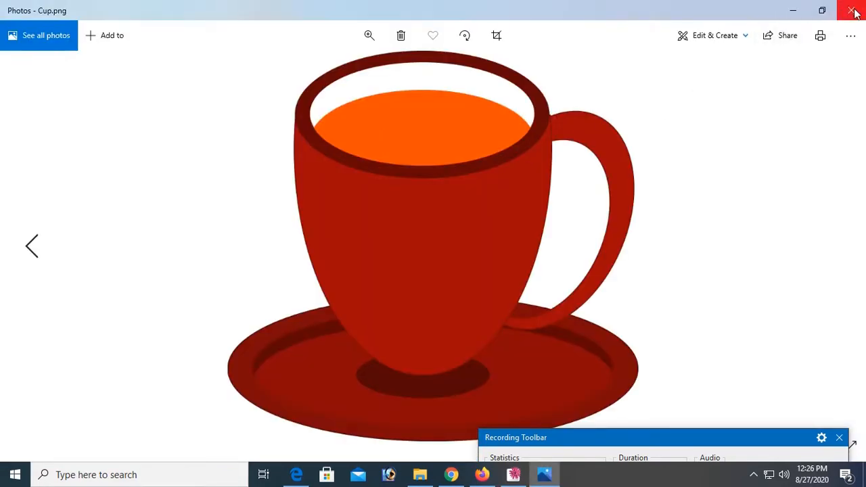